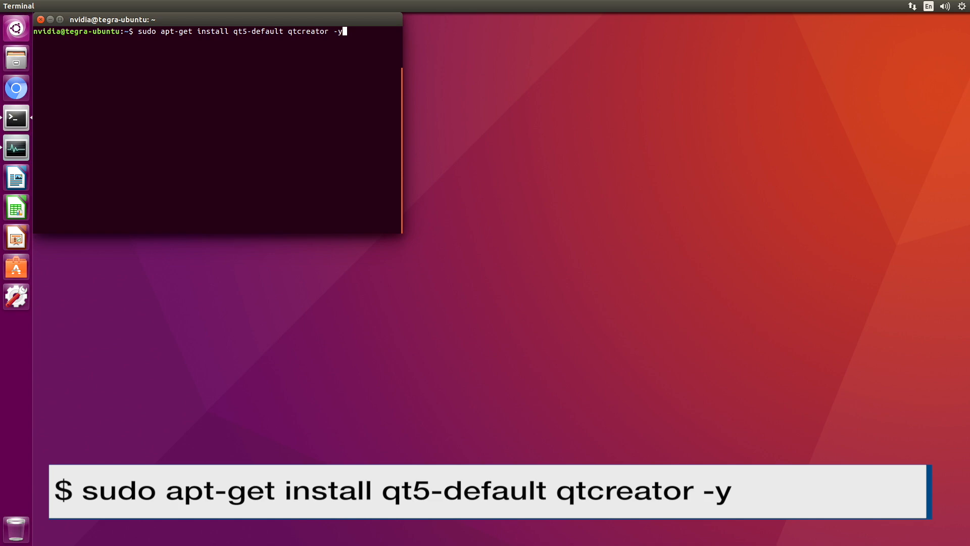
Install qt5-default and qtcreator via apt-get and clear the terminal
key(Return)
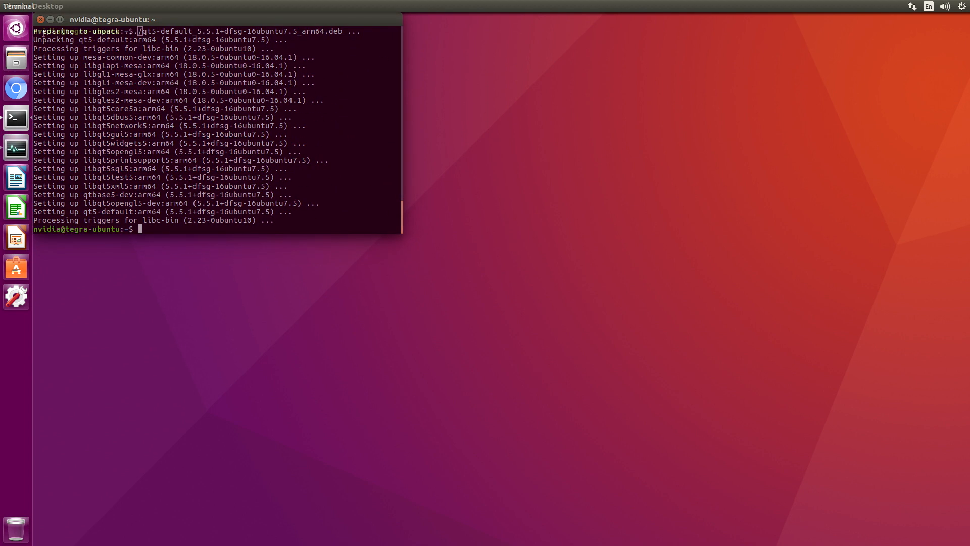
click(12, 24)
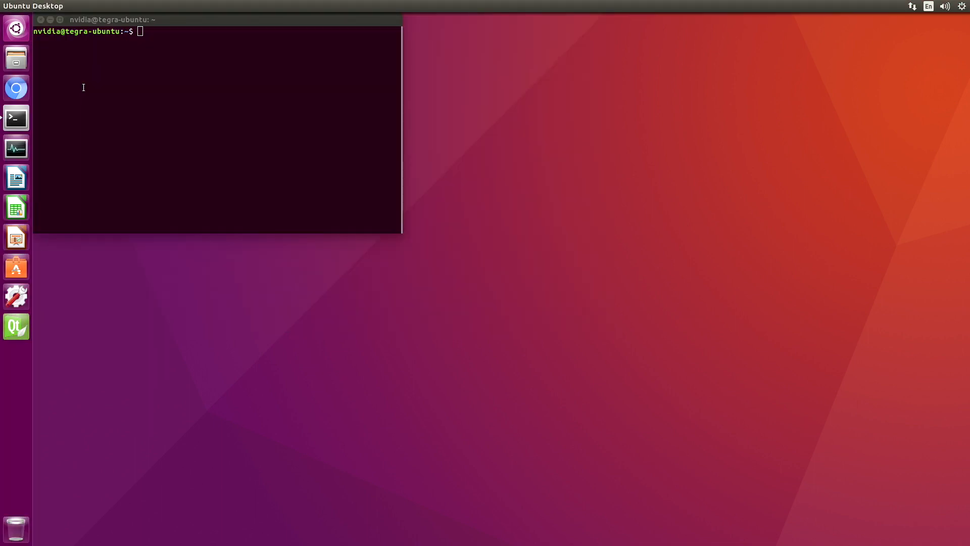
mouse_move(75, 94)
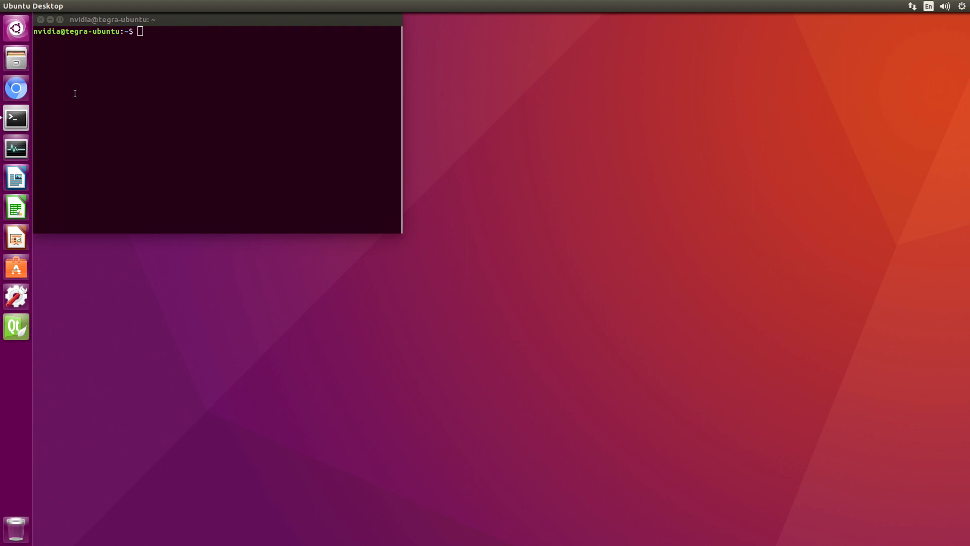
Launch Qt Creator and bring up the Build & Run compiler settings
click(16, 325)
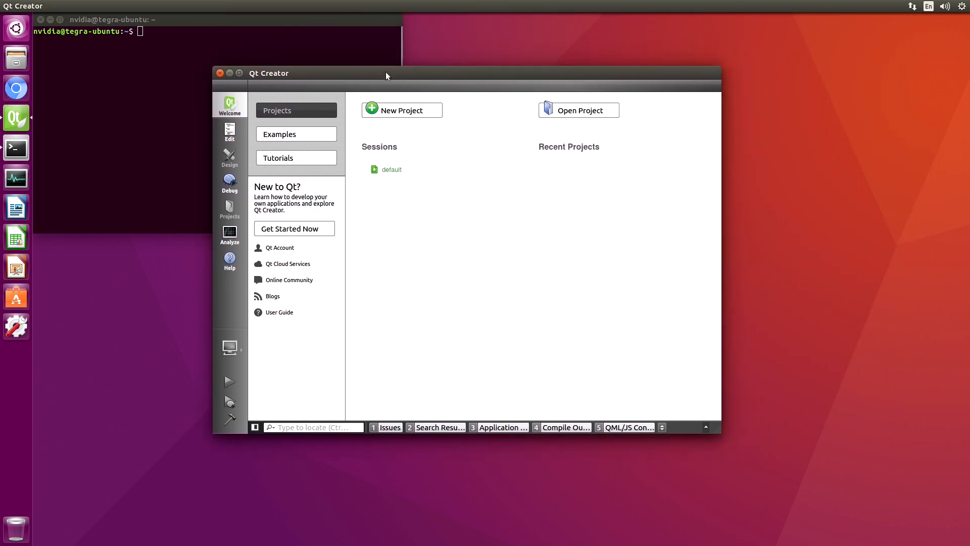
click(170, 5)
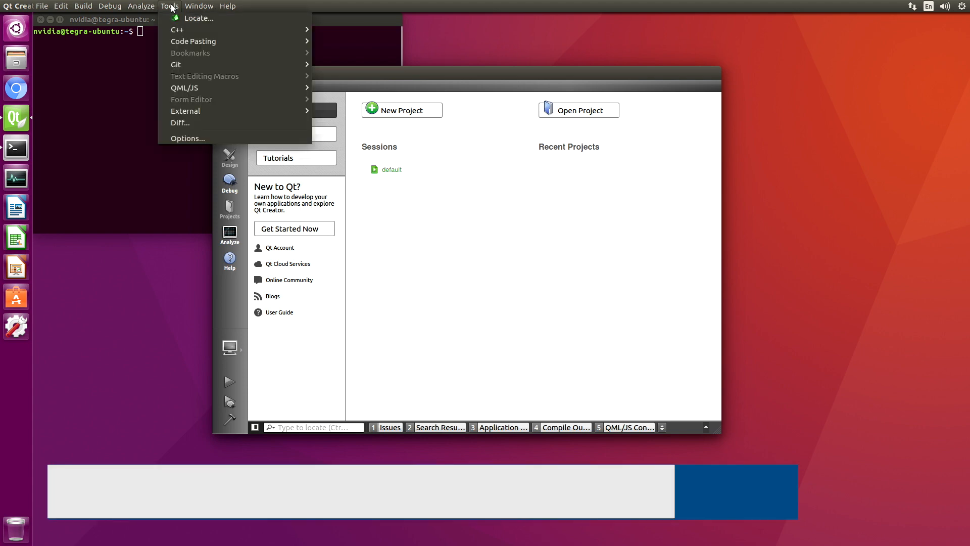
mouse_move(184, 141)
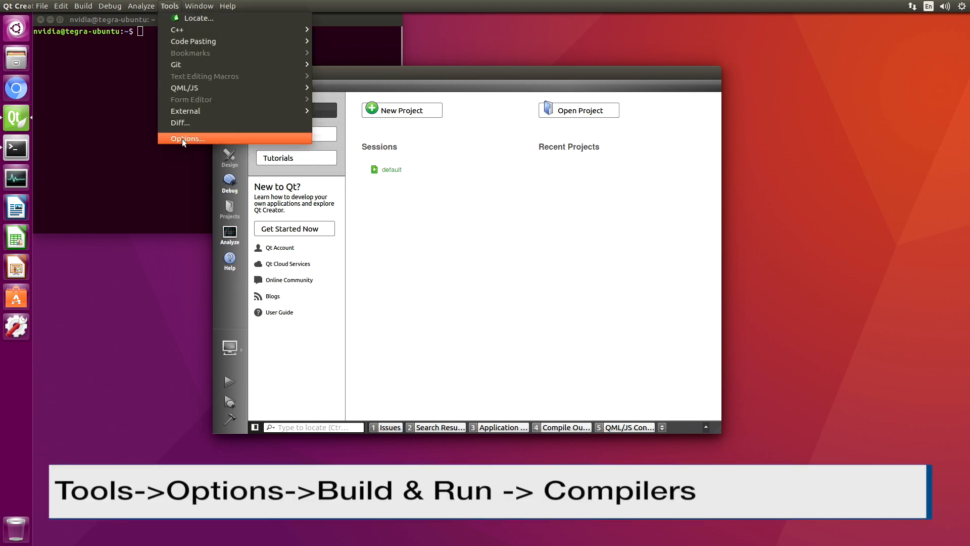
click(188, 138)
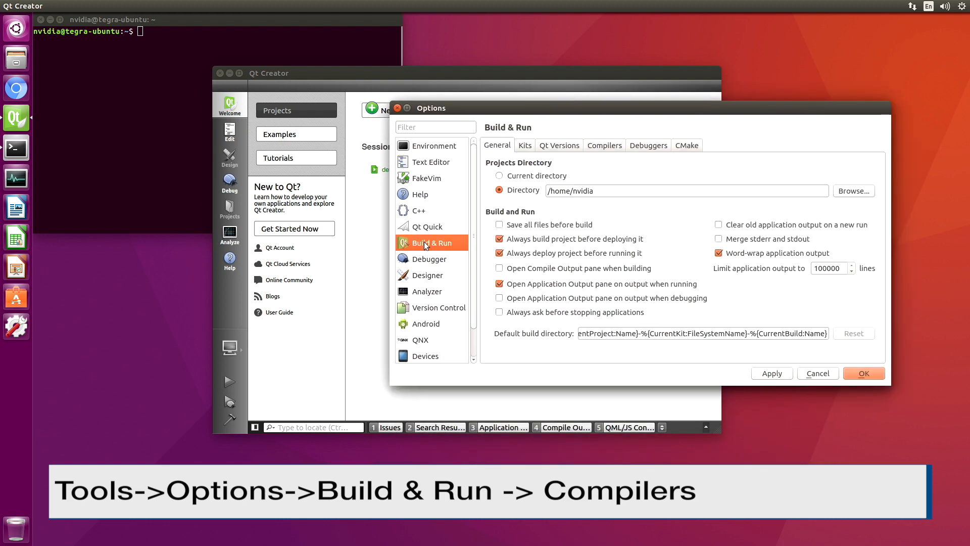
click(604, 145)
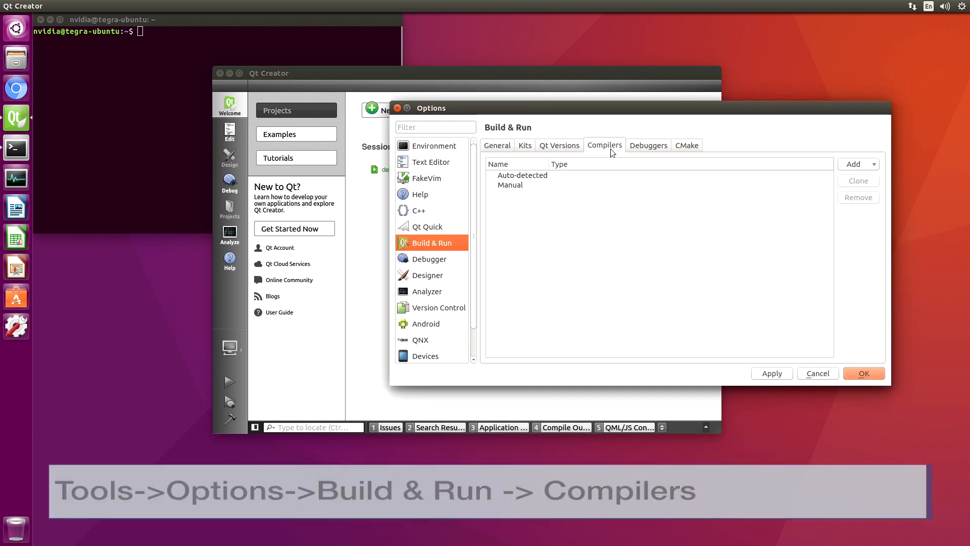
Add a manual GCC compiler at /usr/bin/gcc with arm ABI and apply it
click(859, 164)
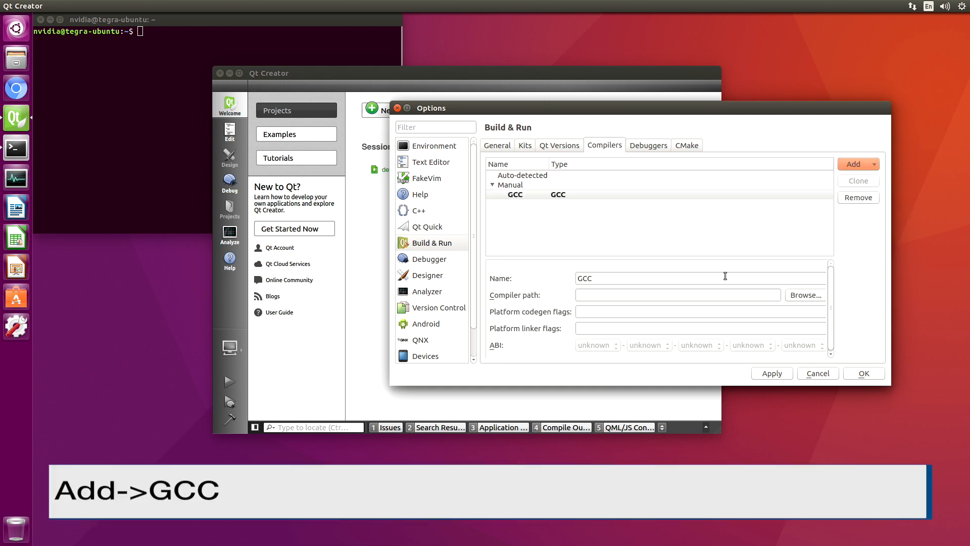
click(677, 295)
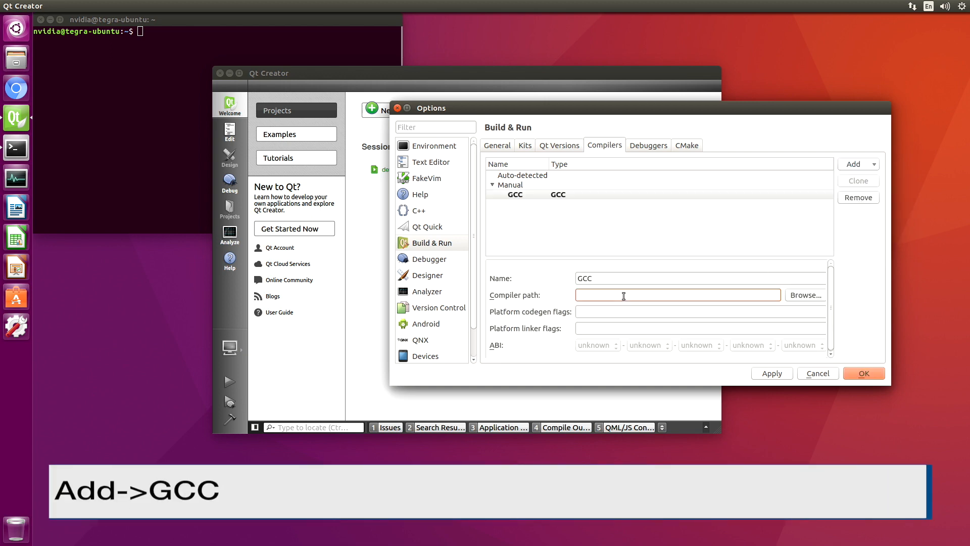
text(/usr/bin)
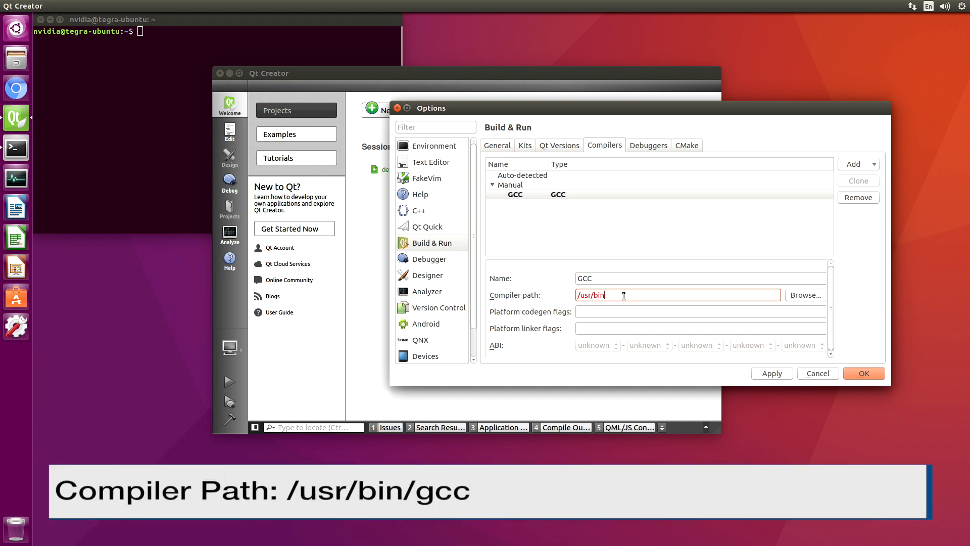
text(/gcc)
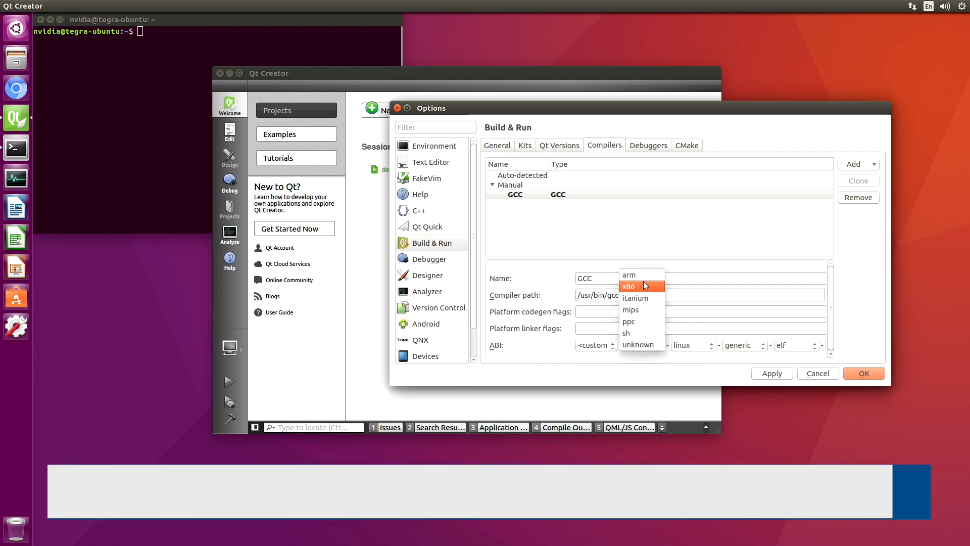
click(629, 275)
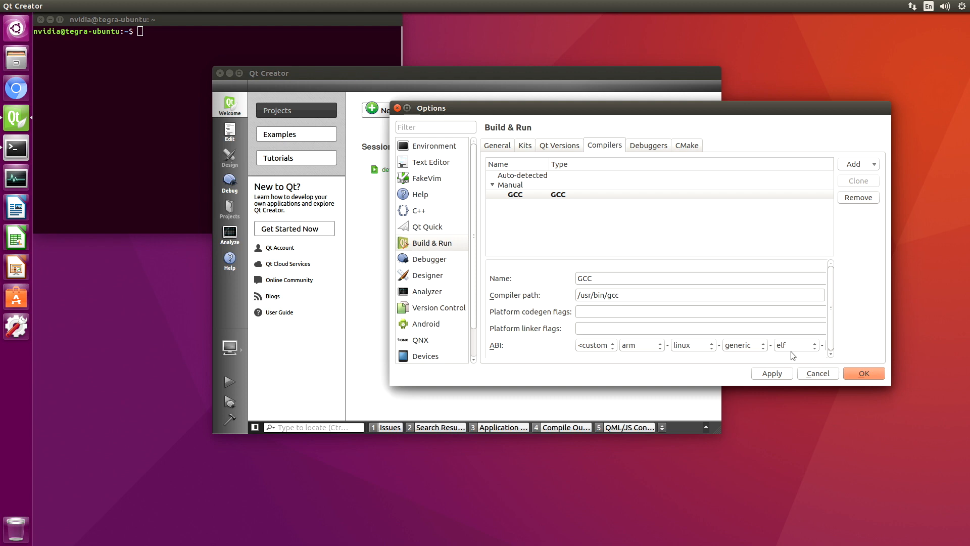
click(772, 373)
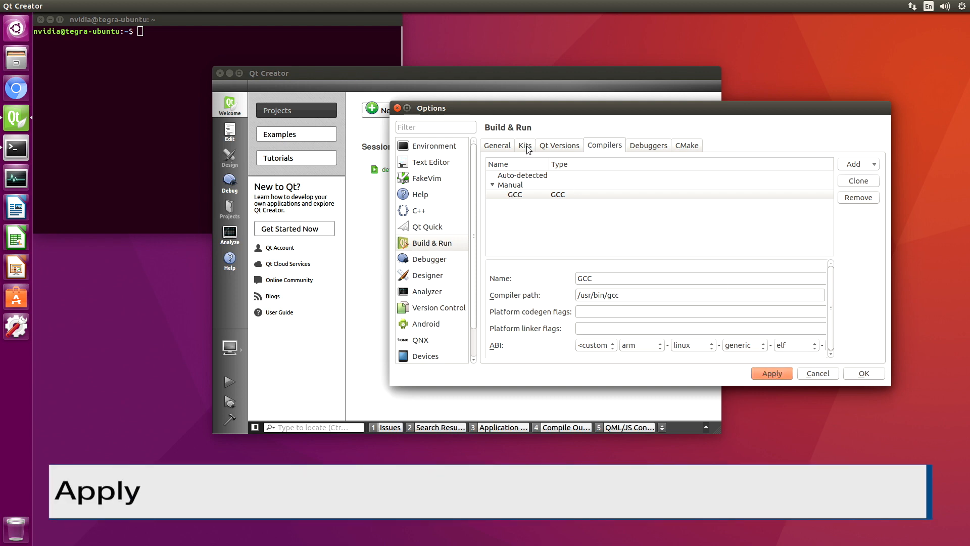
Add a build kit named JetsonTX2, apply it and close the settings
click(524, 145)
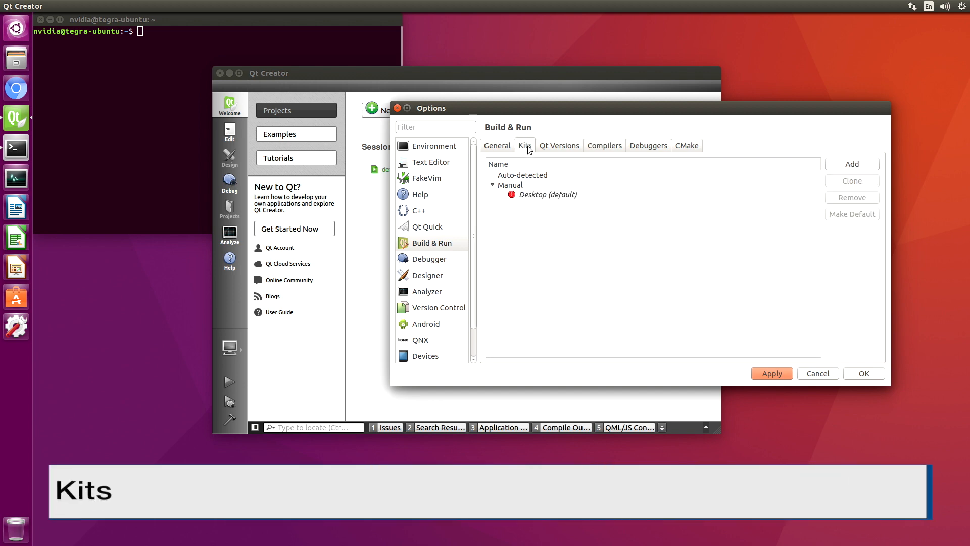
click(852, 164)
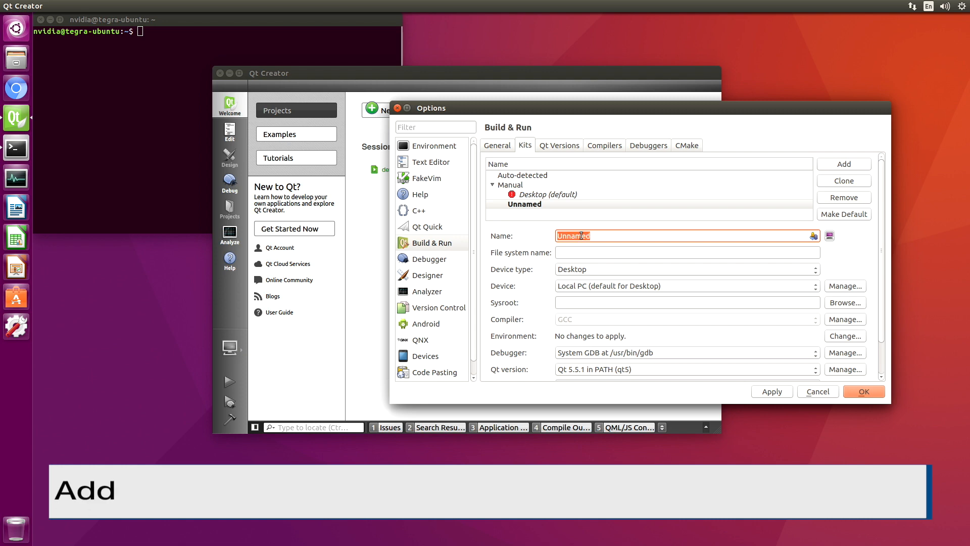
text(Jetson)
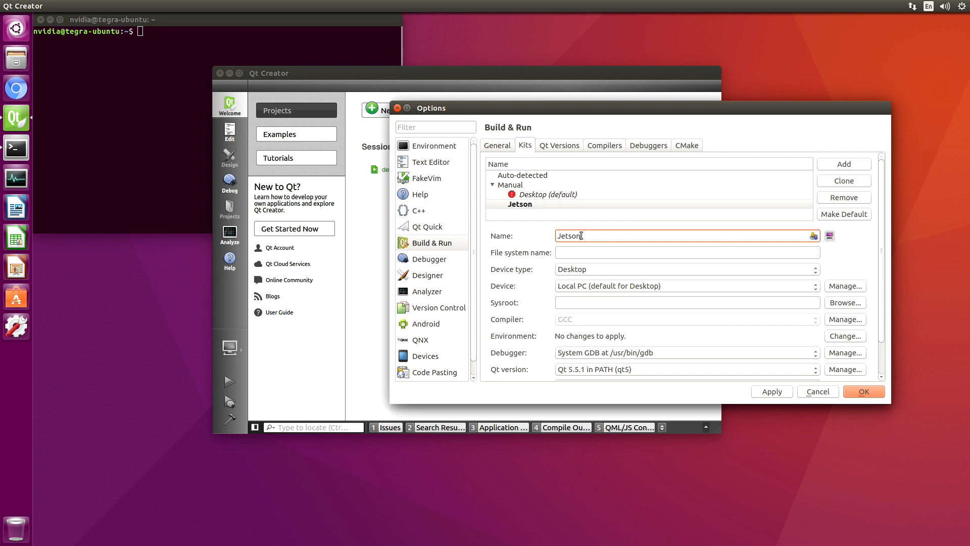
text(TX2)
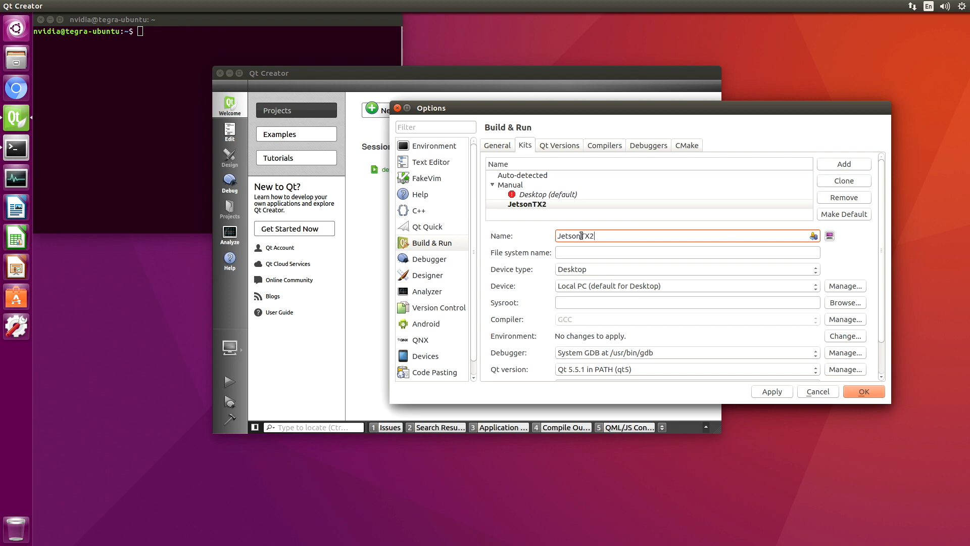
click(772, 391)
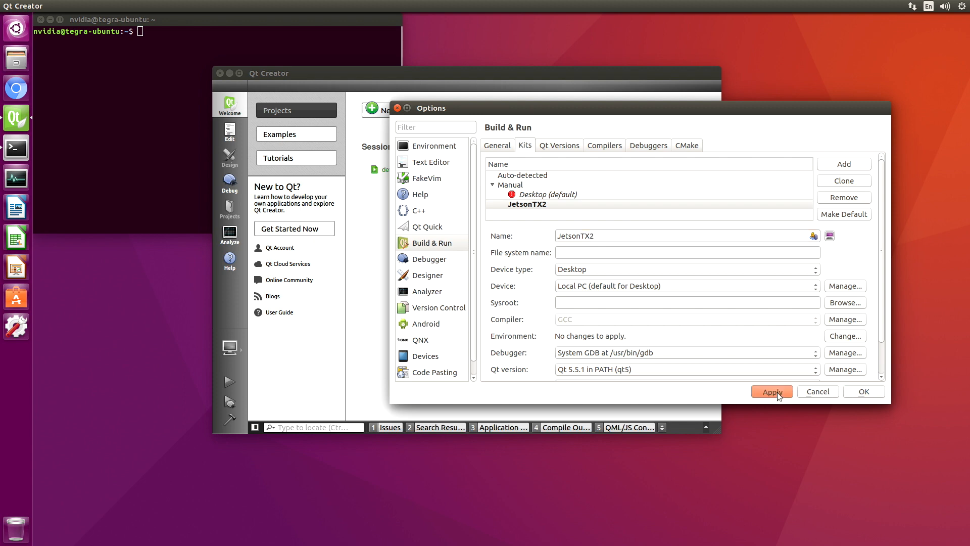
click(772, 392)
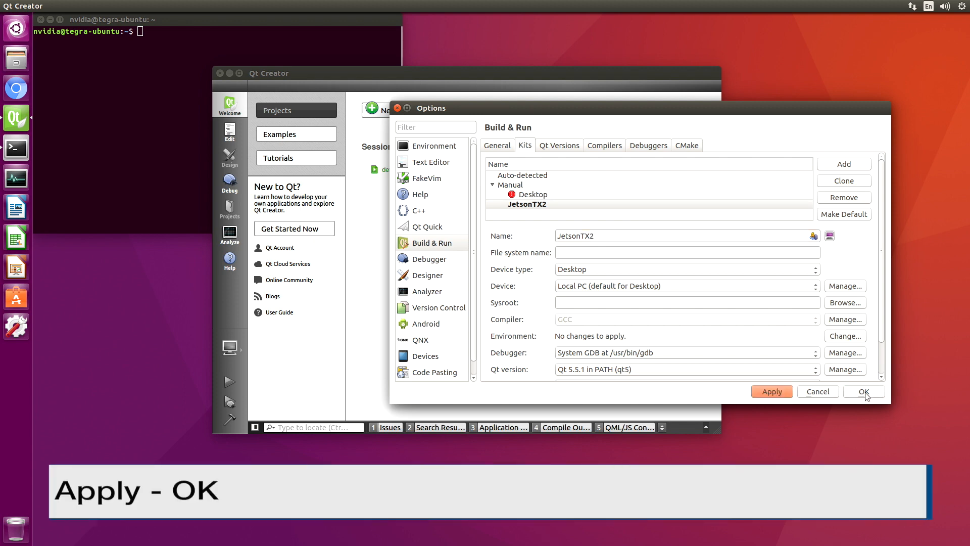
click(865, 391)
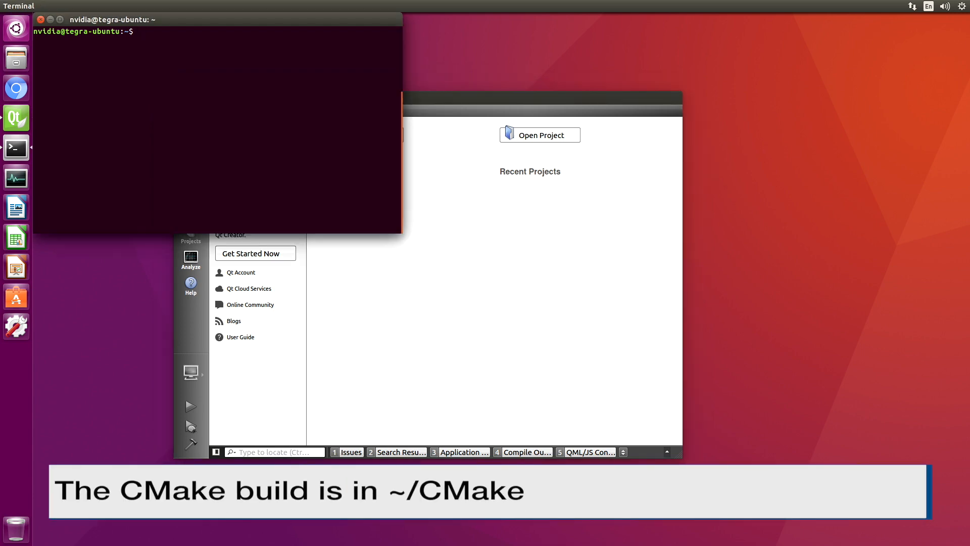
Install the built CMake system-wide with sudo make install
text(c)
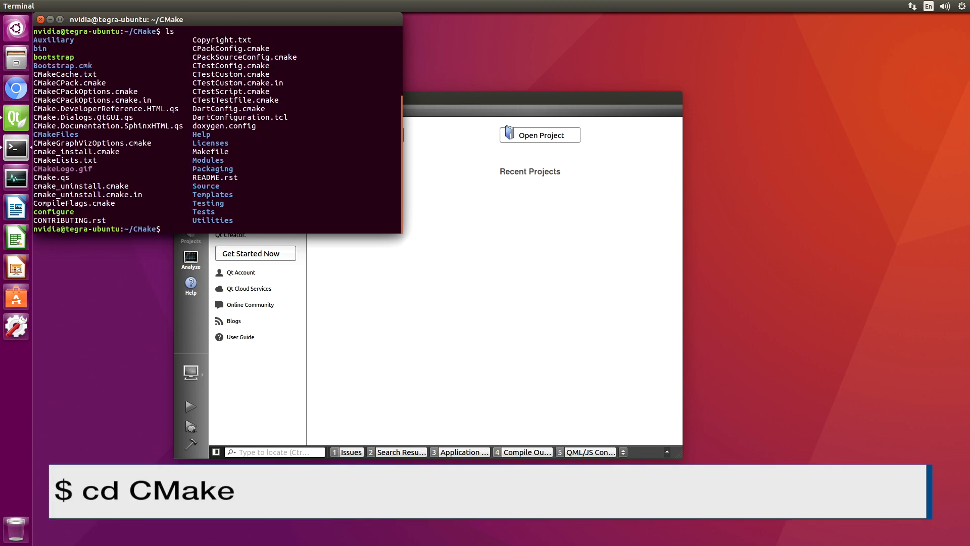
text(sudo make install)
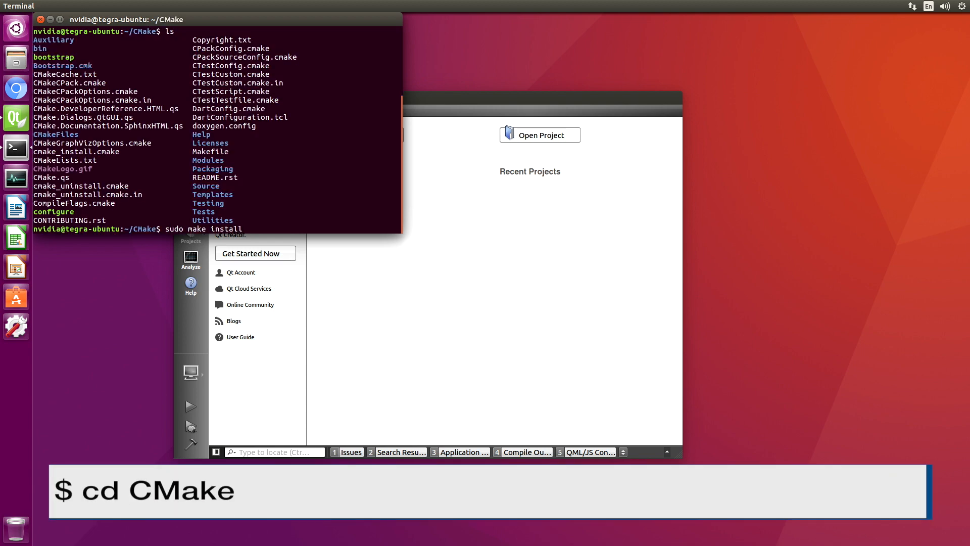
text(sudo make install)
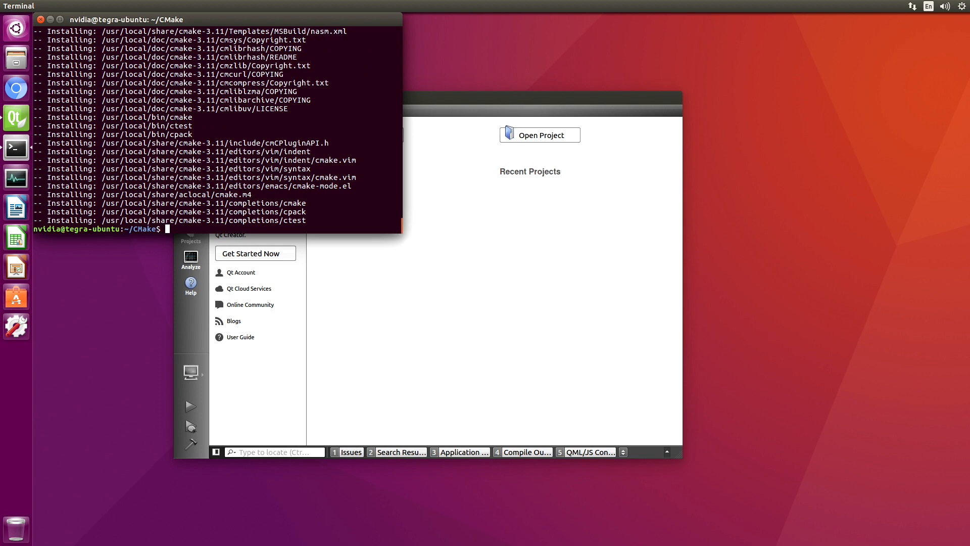
Check PATH and verify cmake runs and reports version 3.11.4
text(echo $PATH)
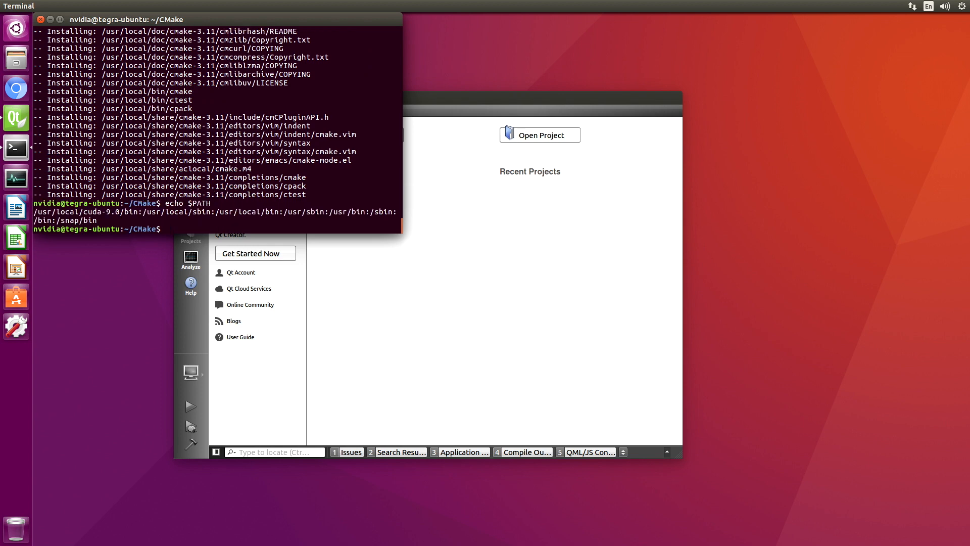
text(CMake)
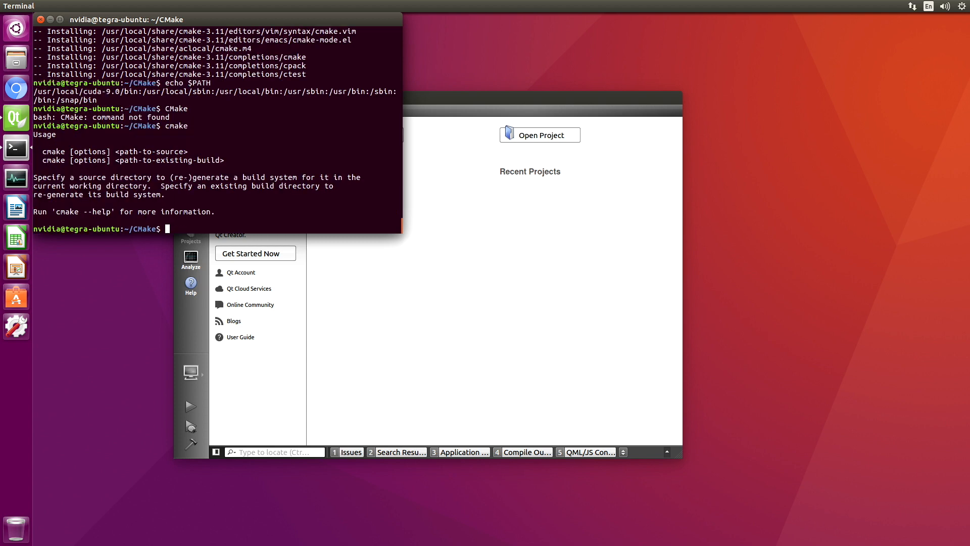
text(cmake -)
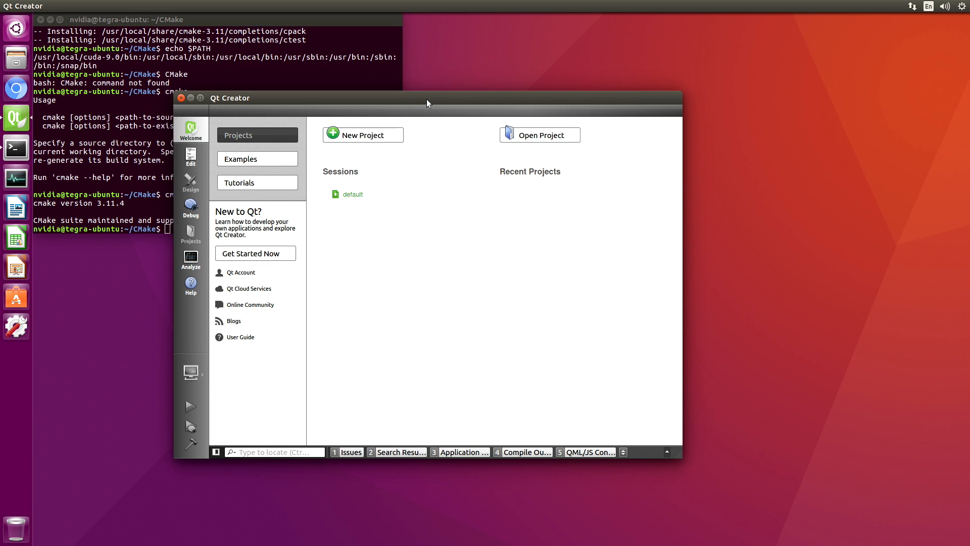
Open librealsense's CMakeLists.txt as a project via Open File or Project
click(42, 5)
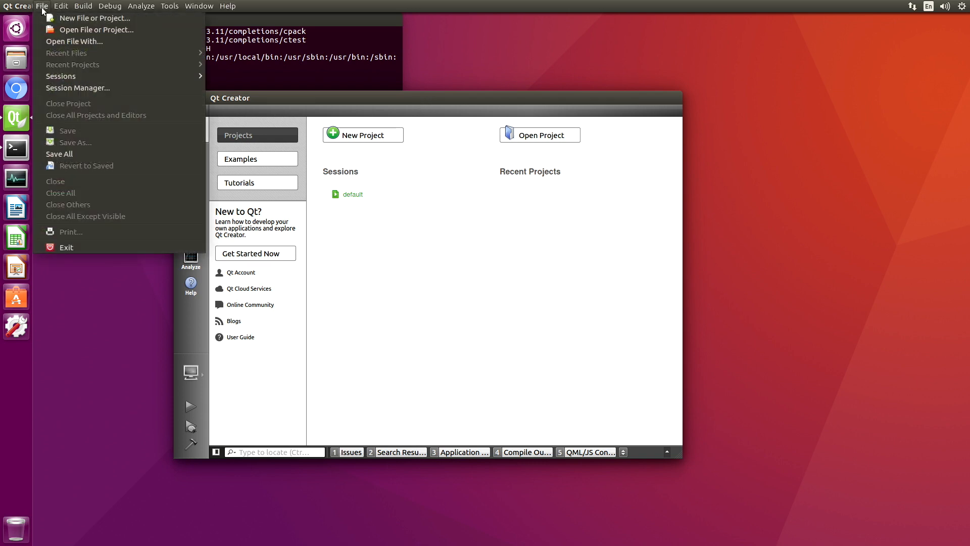
mouse_move(96, 30)
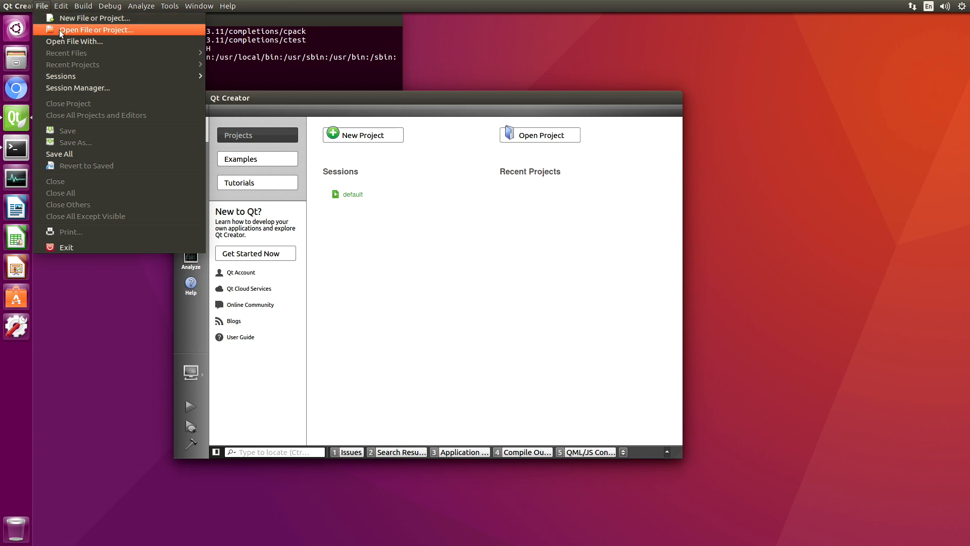
click(97, 29)
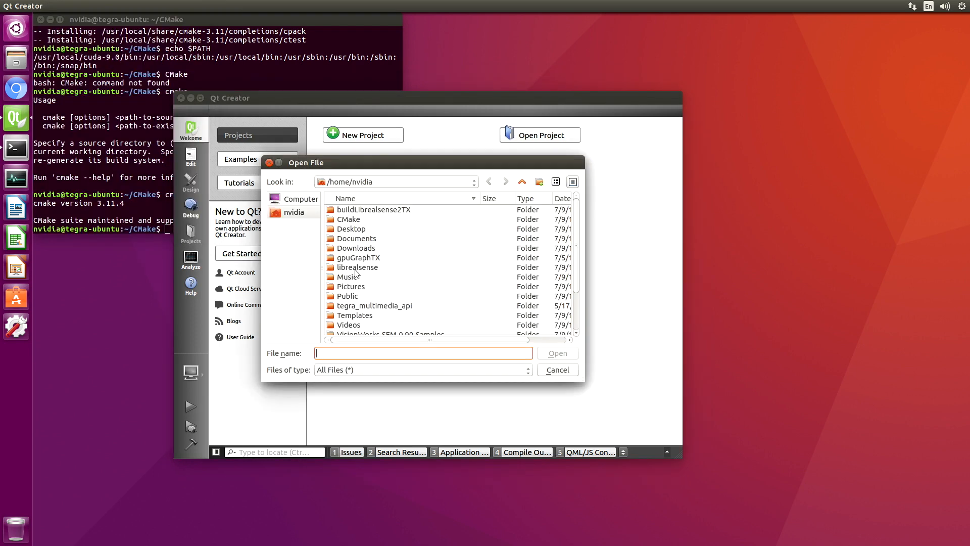
double_click(358, 267)
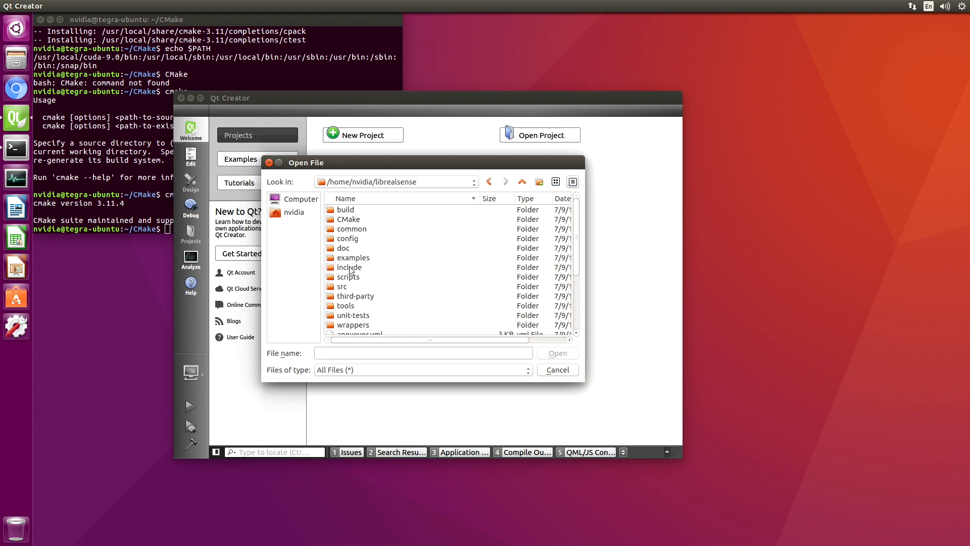
scroll(down, 3)
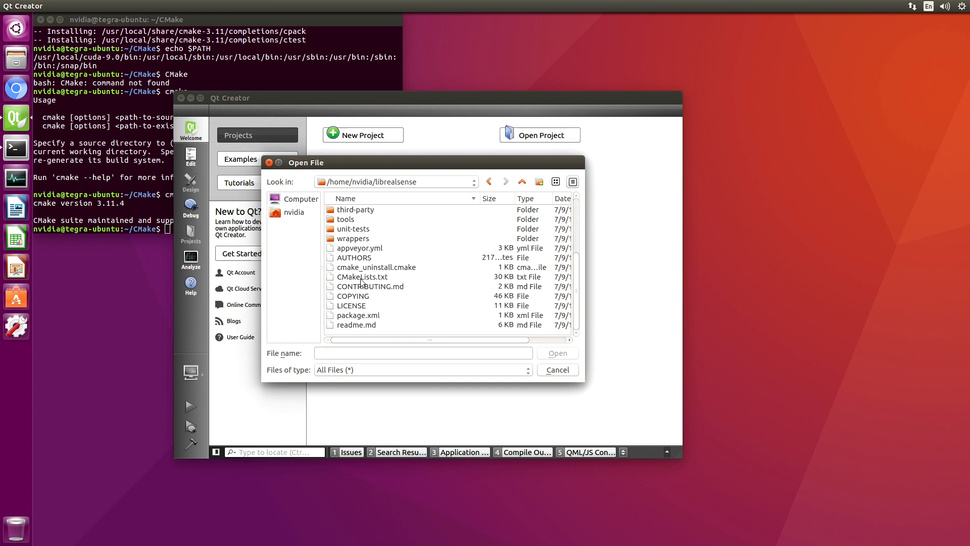
click(362, 276)
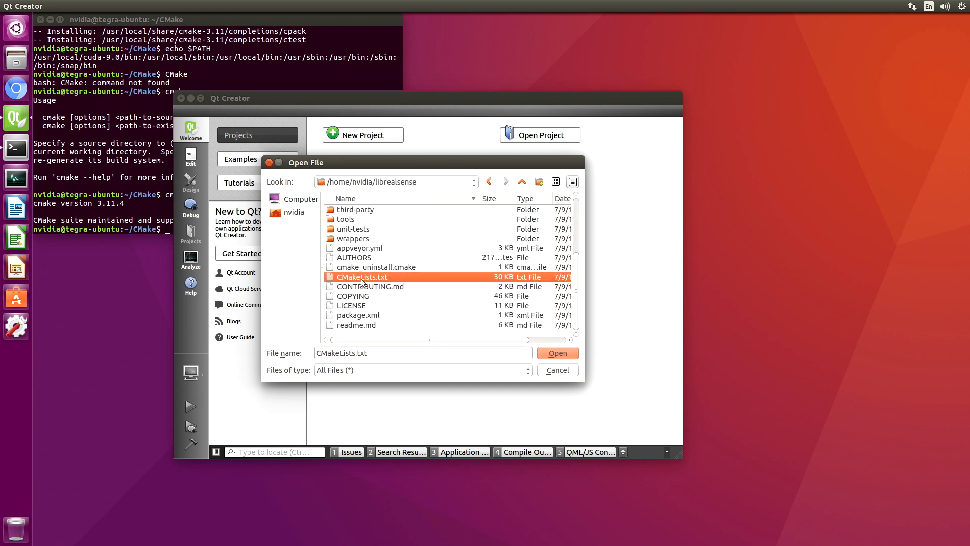
click(557, 353)
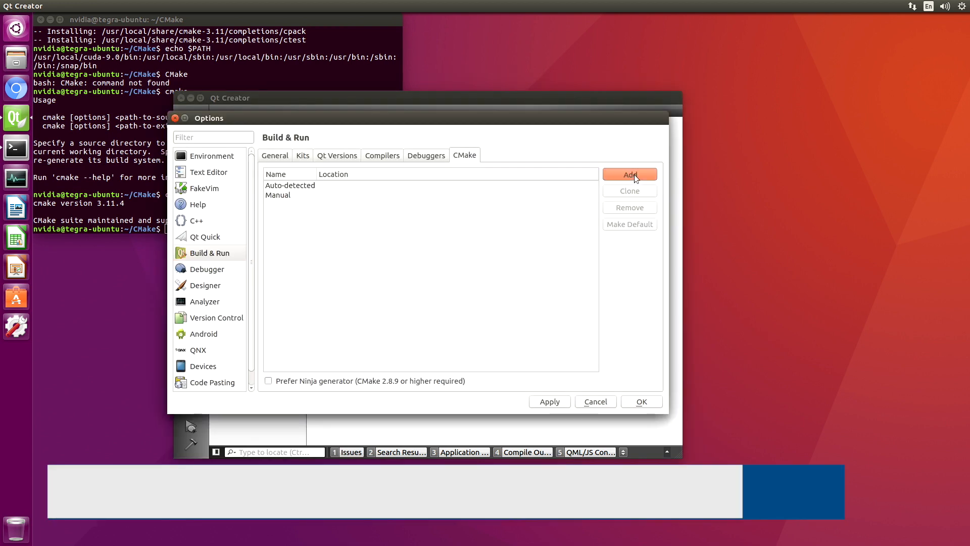
Add a New CMake tool entry with path /usr/local/bin/cmake
click(630, 174)
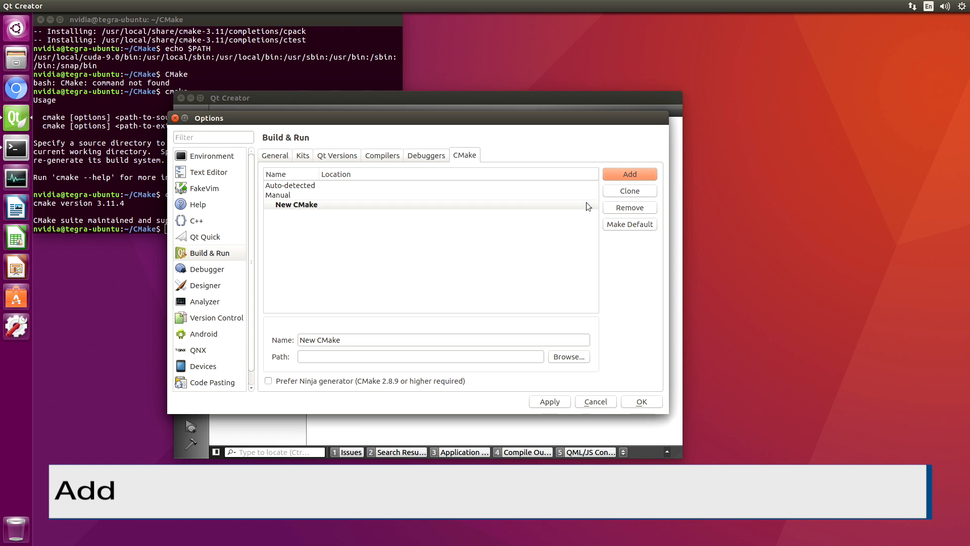
click(297, 204)
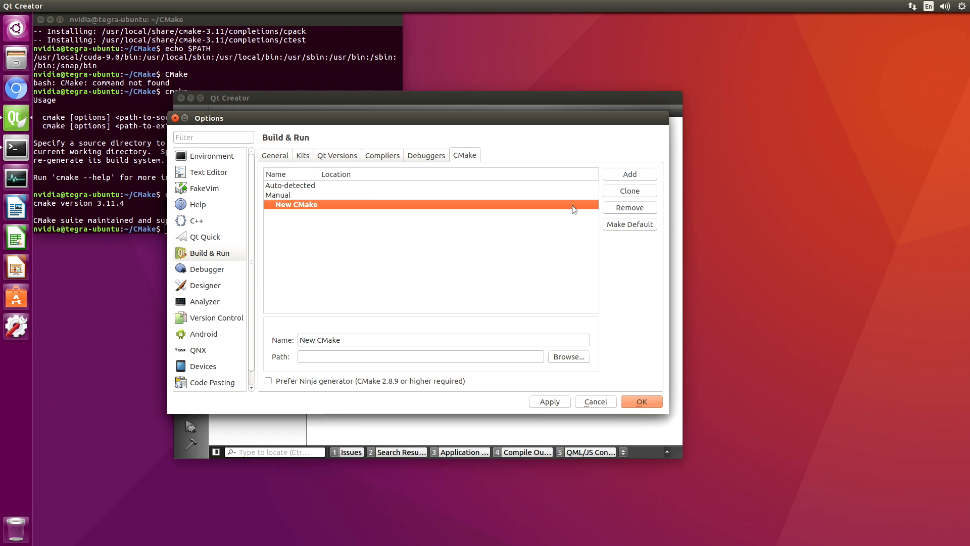
click(420, 356)
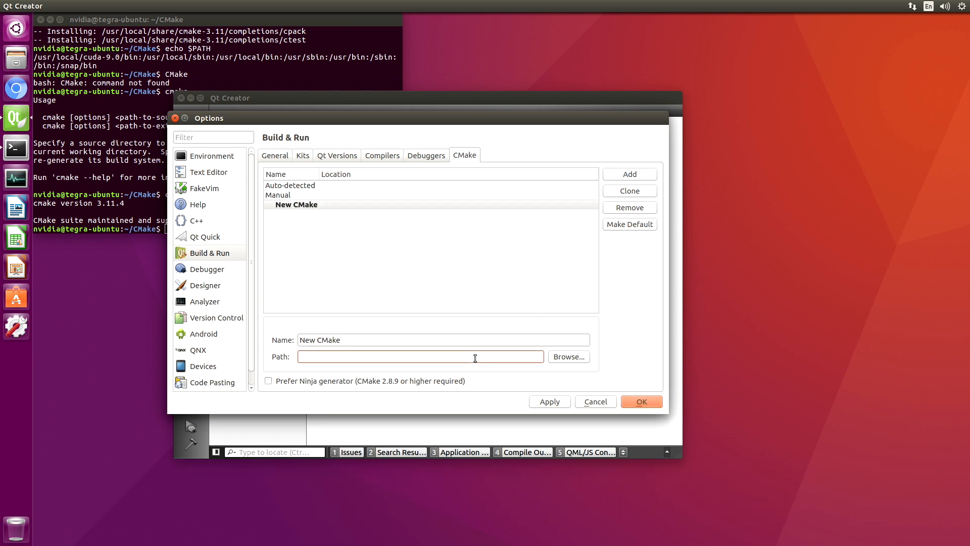
text(/sur/)
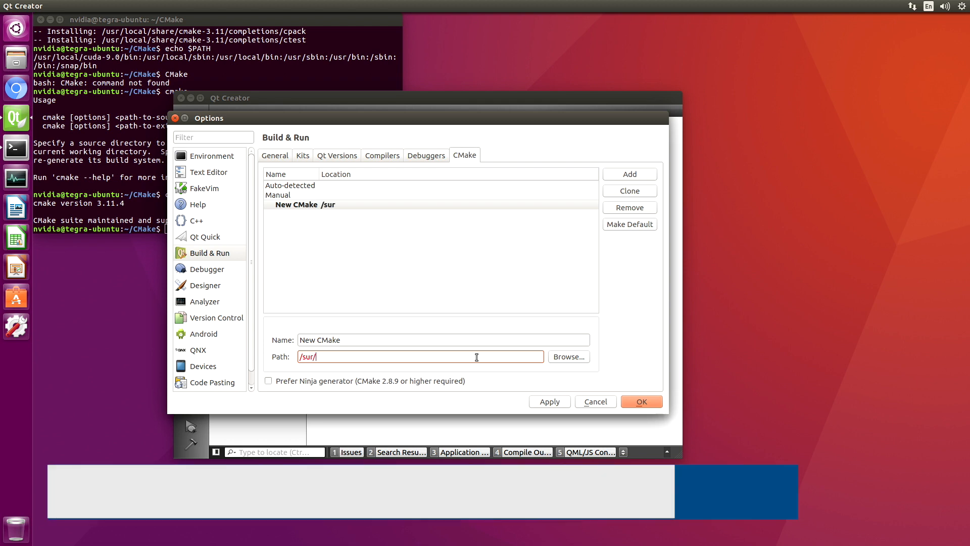
text(/usr/local/bin)
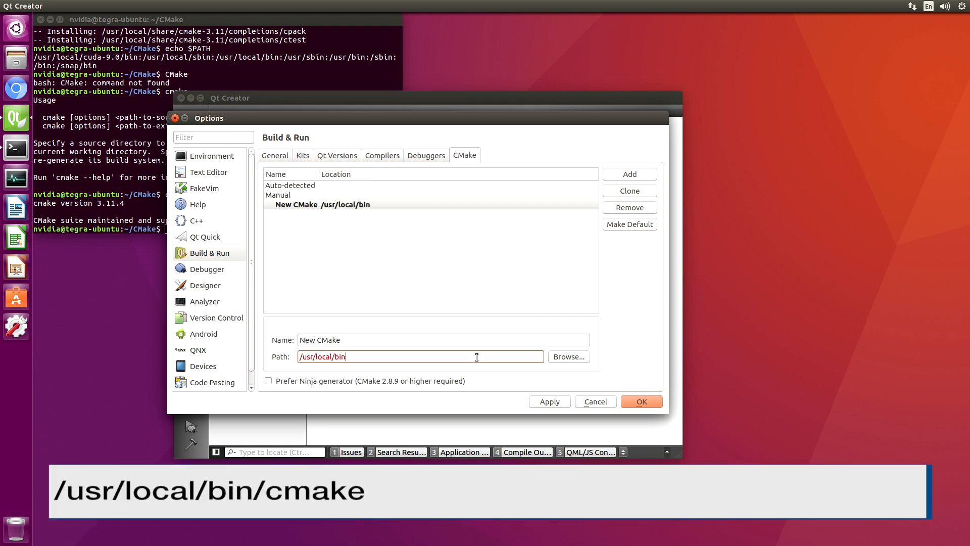
text(/cmake)
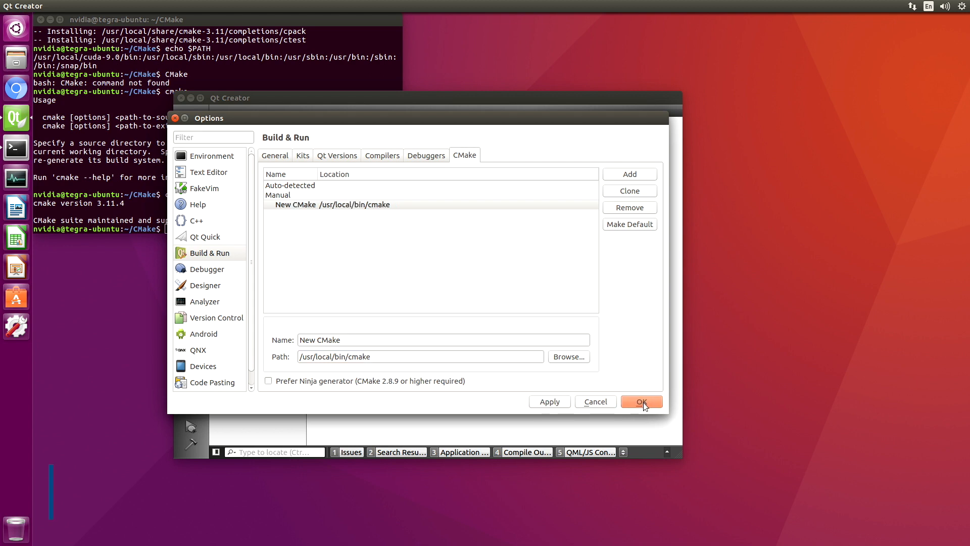
Confirm the cmake tool, accept the default build directory and enter -DBUILD_WITH_CUDA=YES
click(642, 402)
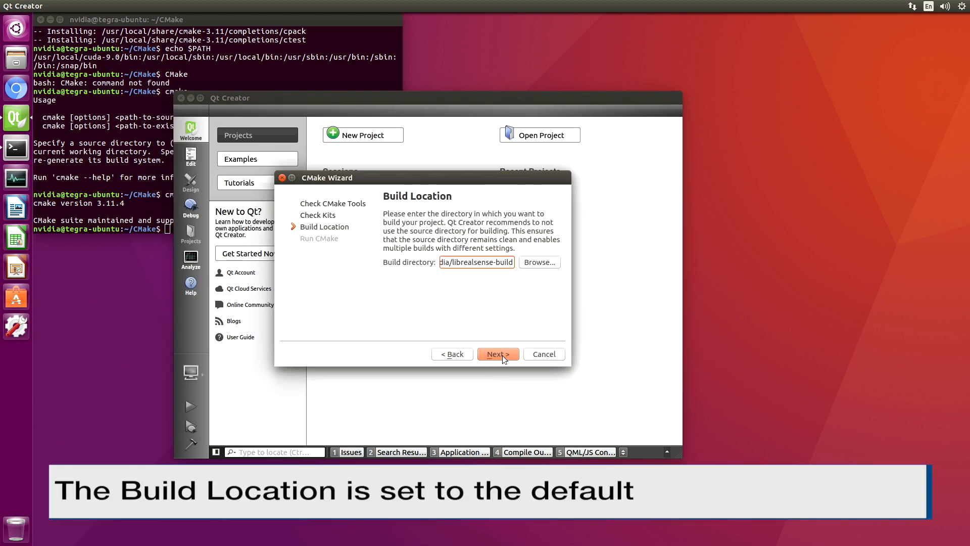
click(497, 354)
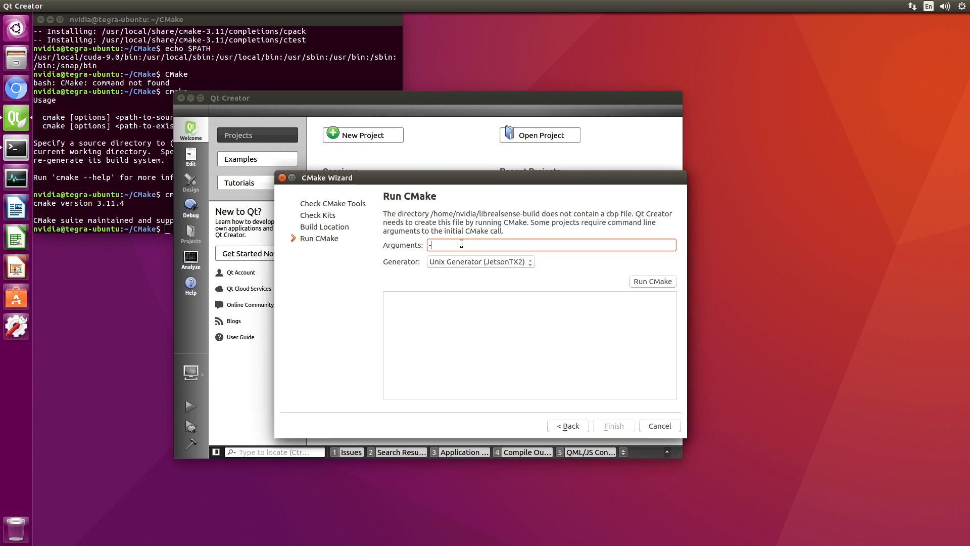
text(-DB)
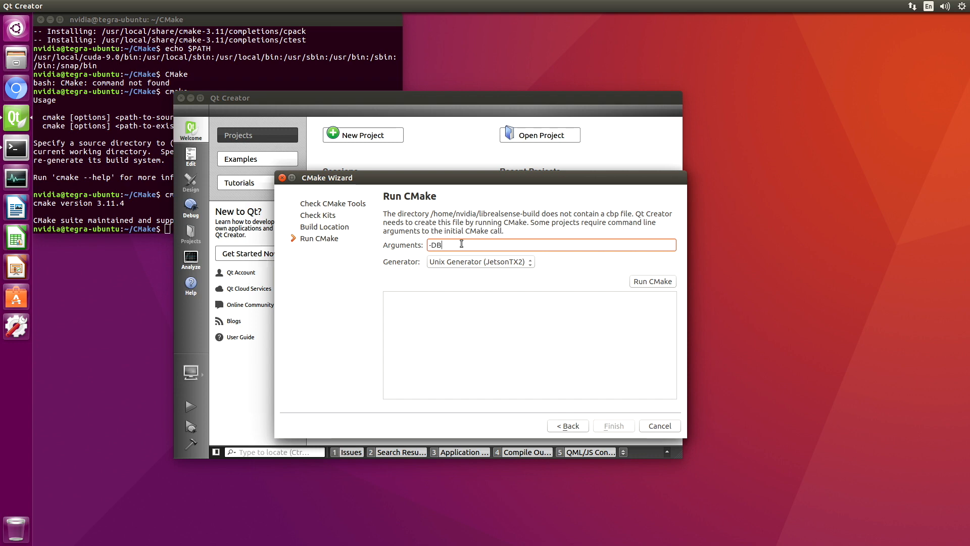
text(UILD_WITH_CUDA)
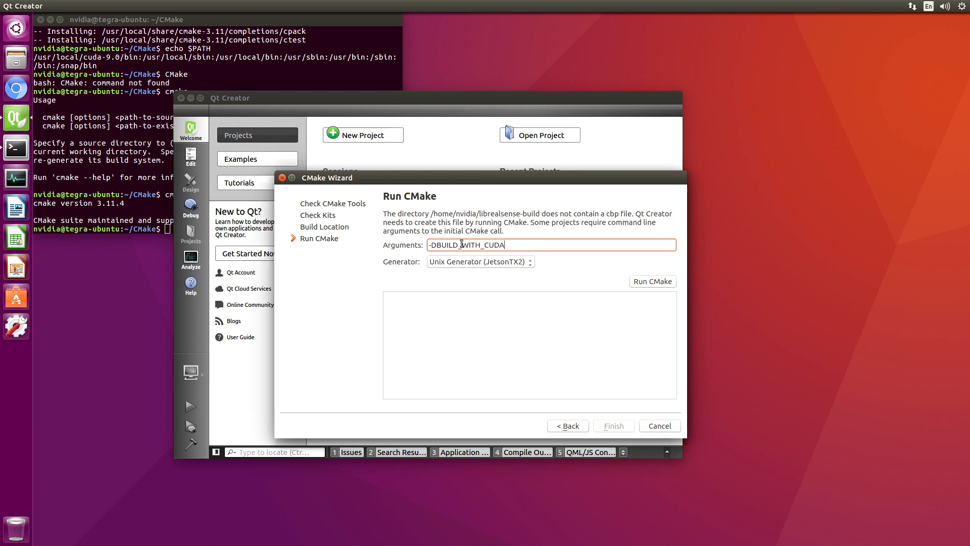
text(=YES)
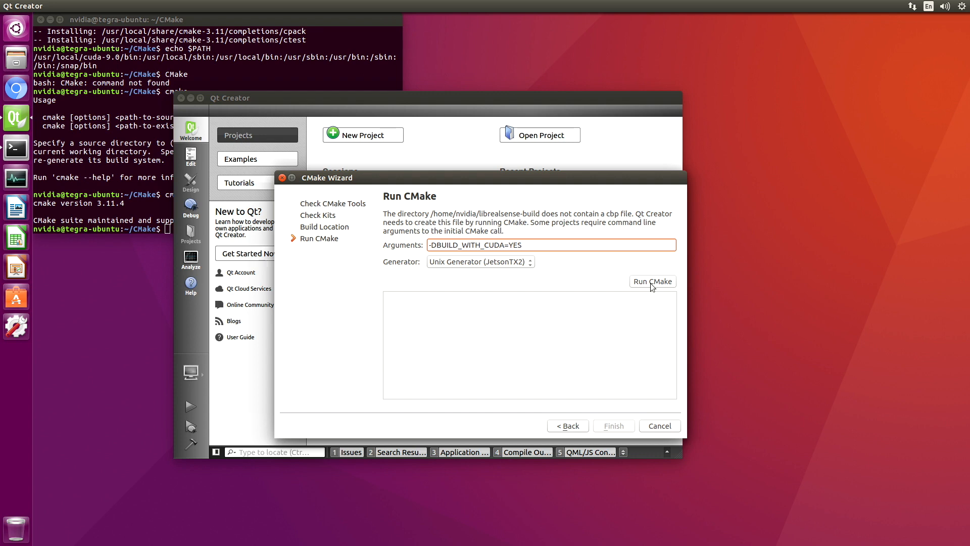
Run CMake, which fails reporting no CMAKE_CUDA_COMPILER found
click(653, 281)
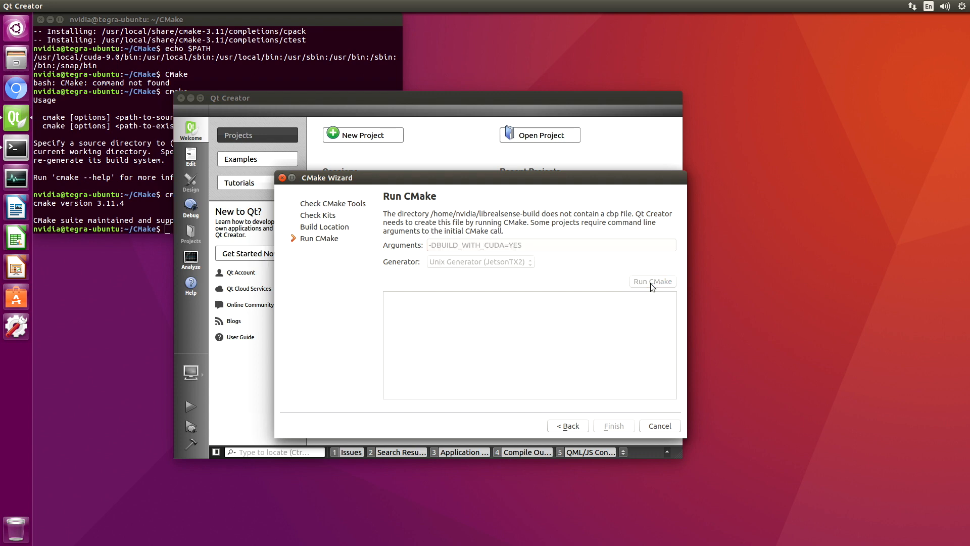
click(653, 281)
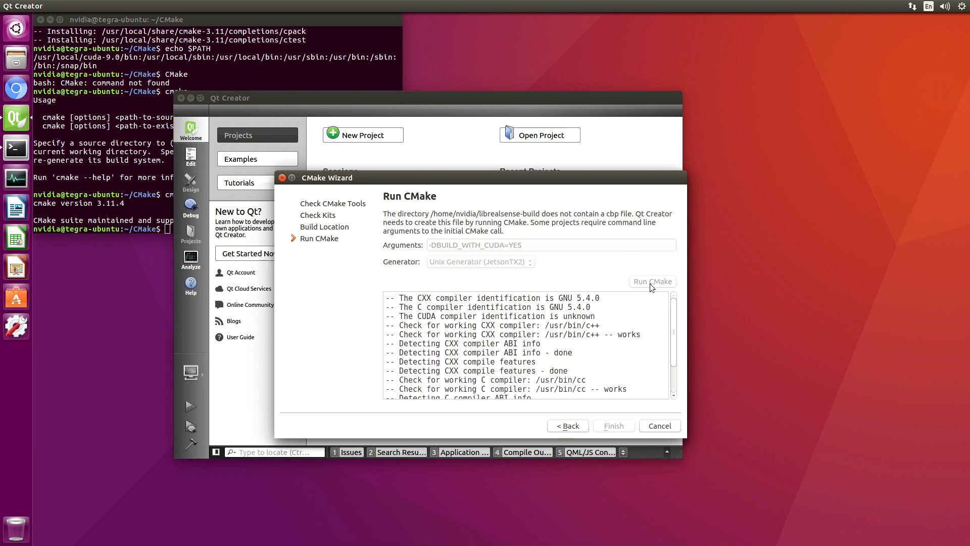
click(653, 281)
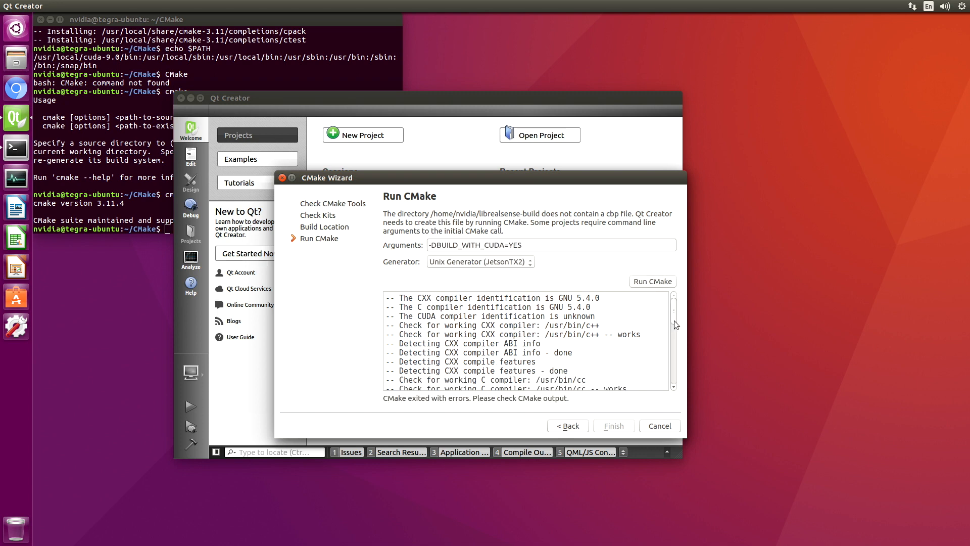
scroll(down, 3)
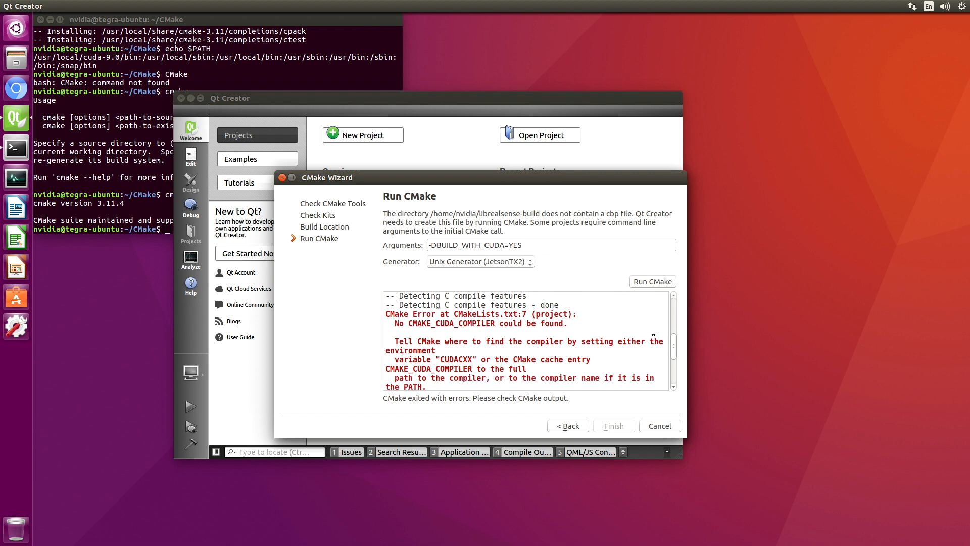
scroll(down, 3)
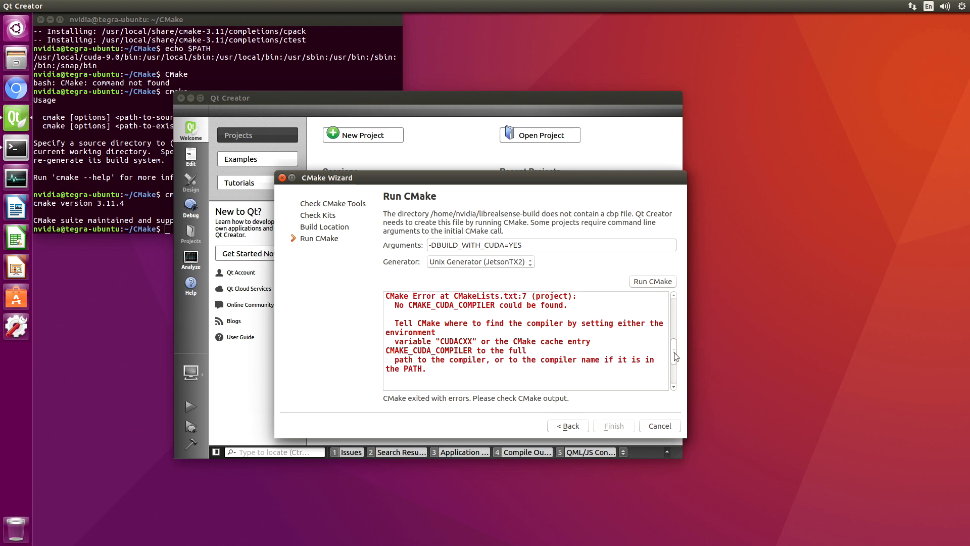
mouse_move(483, 316)
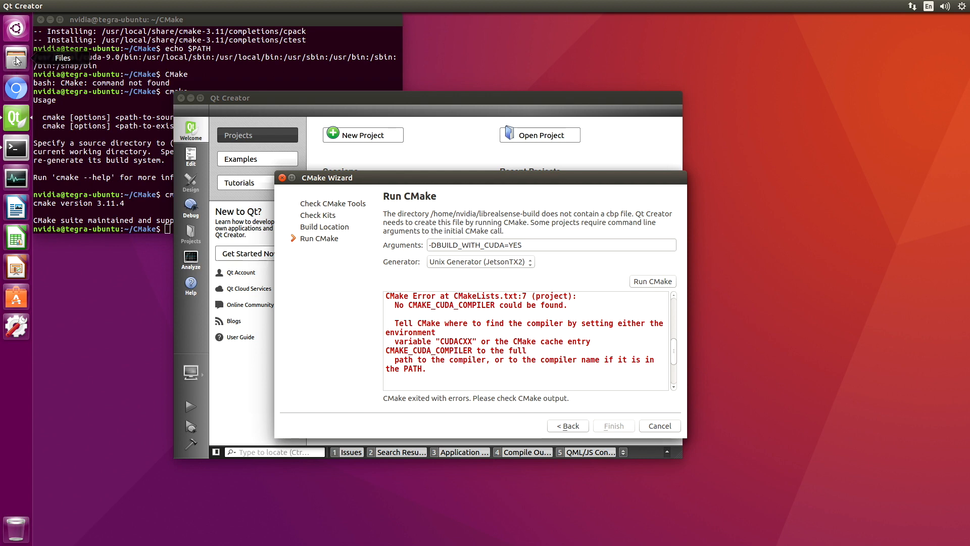
Open CMakeCache.txt from librealsense-build in gedit
click(12, 66)
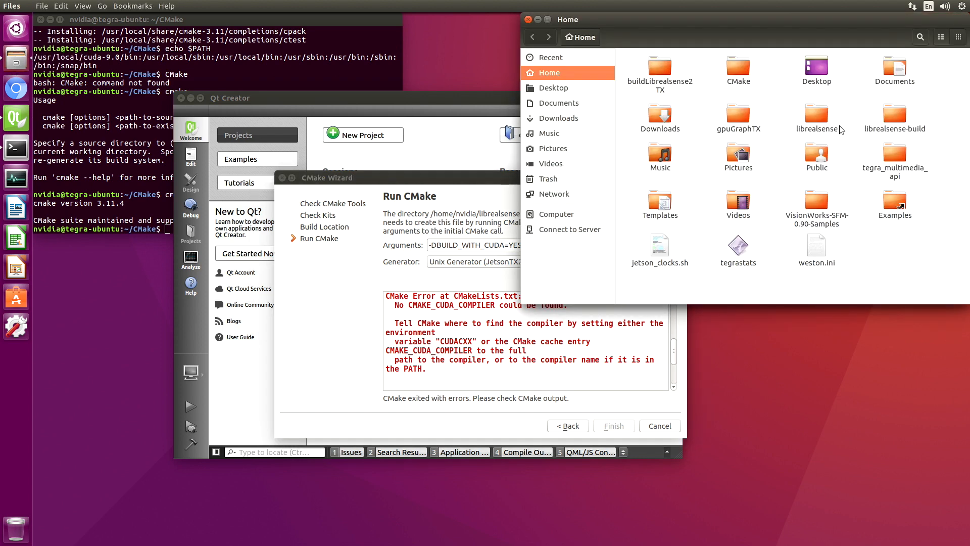
mouse_move(880, 136)
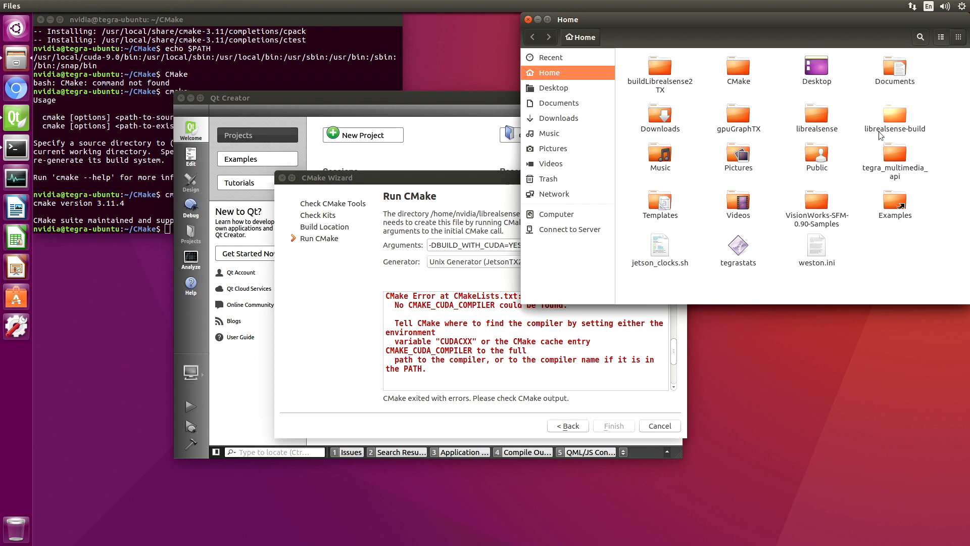
double_click(896, 112)
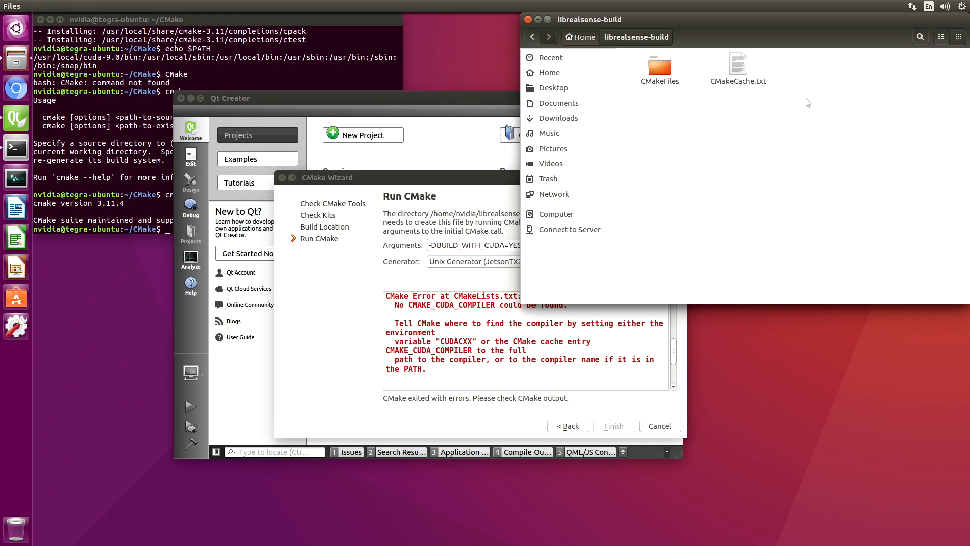
right_click(738, 63)
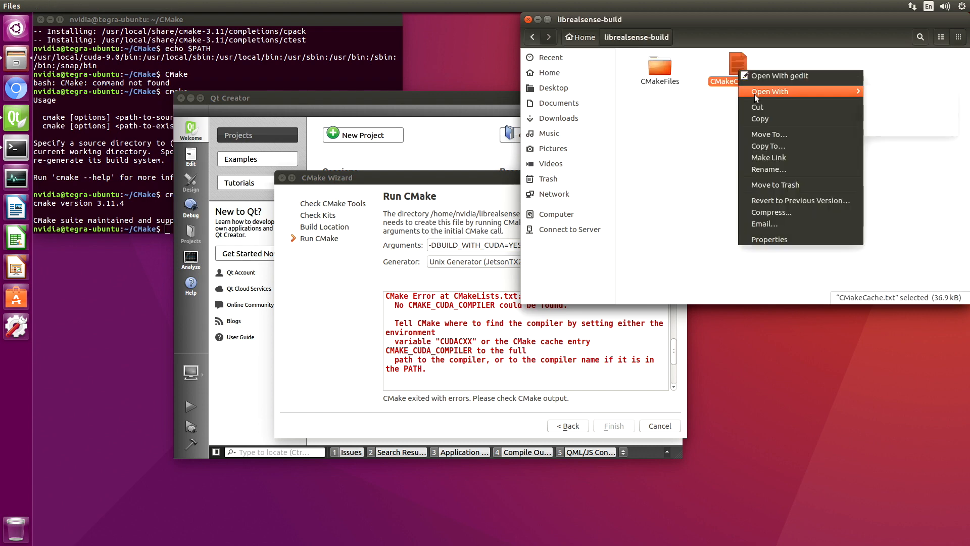
click(780, 76)
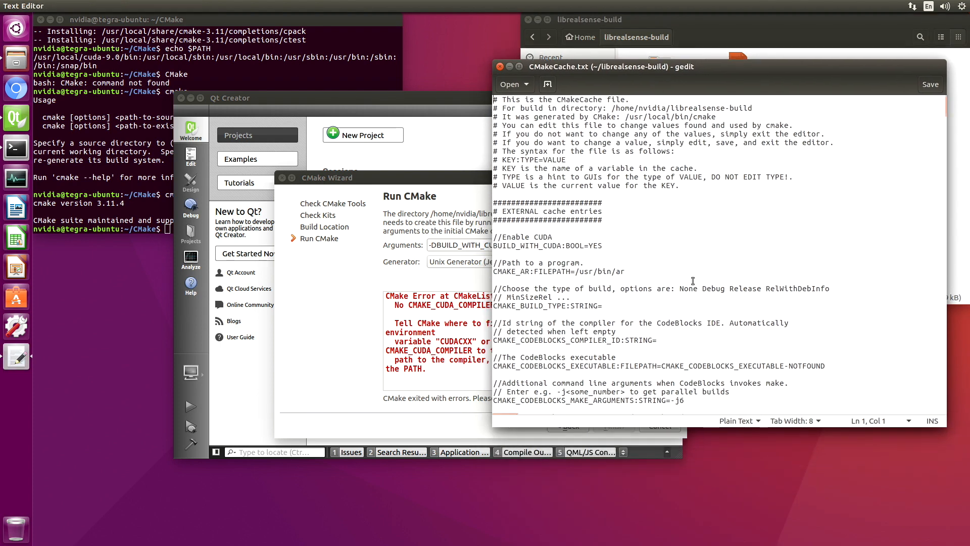
scroll(down, 3)
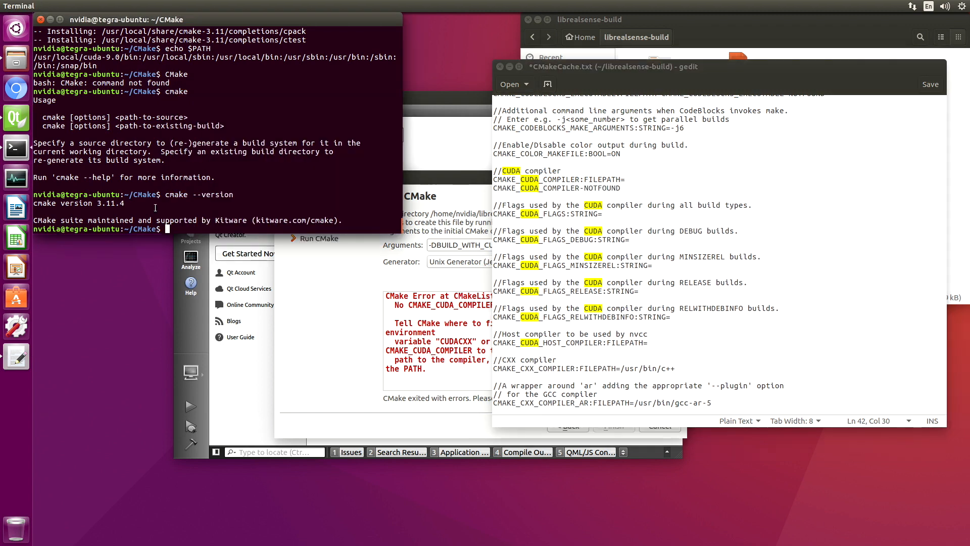
mouse_move(170, 230)
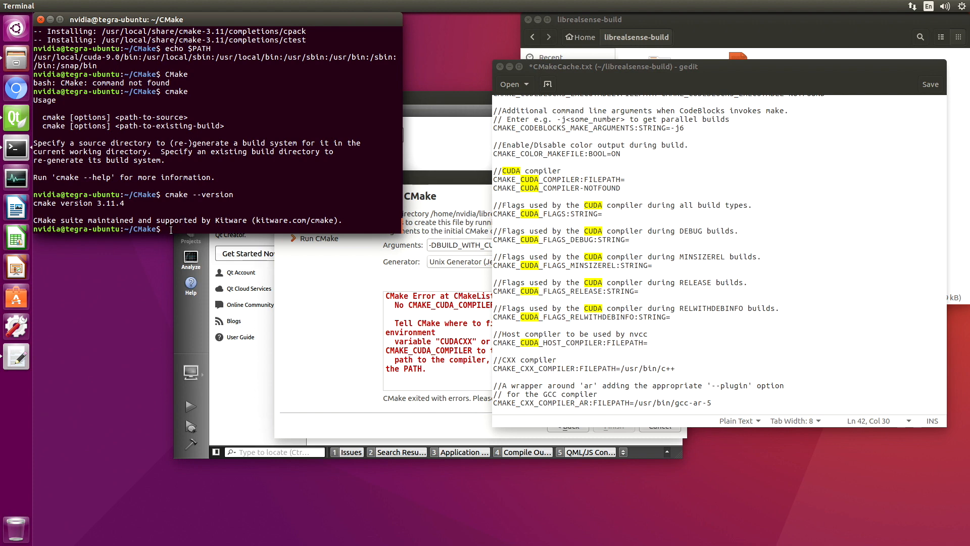
Check PATH for the CUDA location and set CMAKE_CUDA_COMPILER to /usr/local/cuda-9.0/bin/nvcc
text(echo)
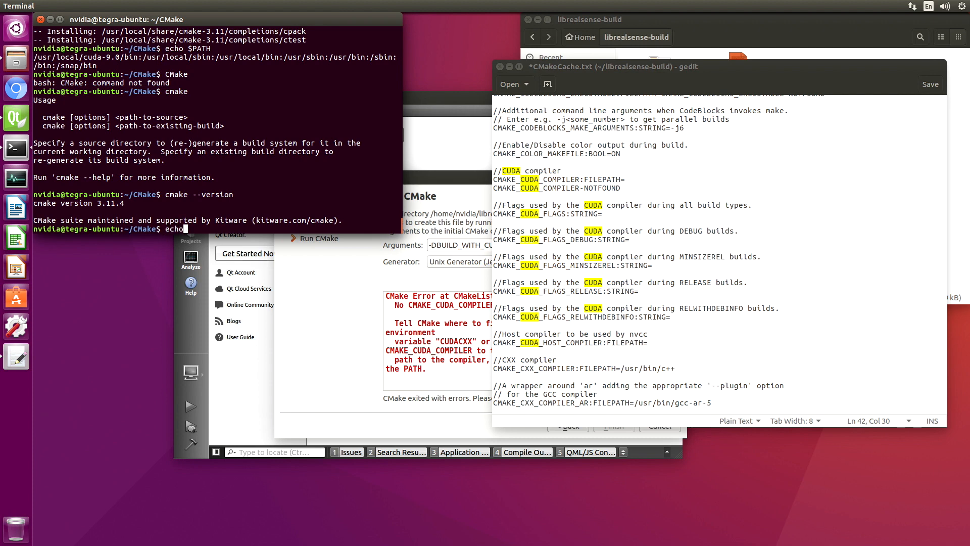
text($PATH)
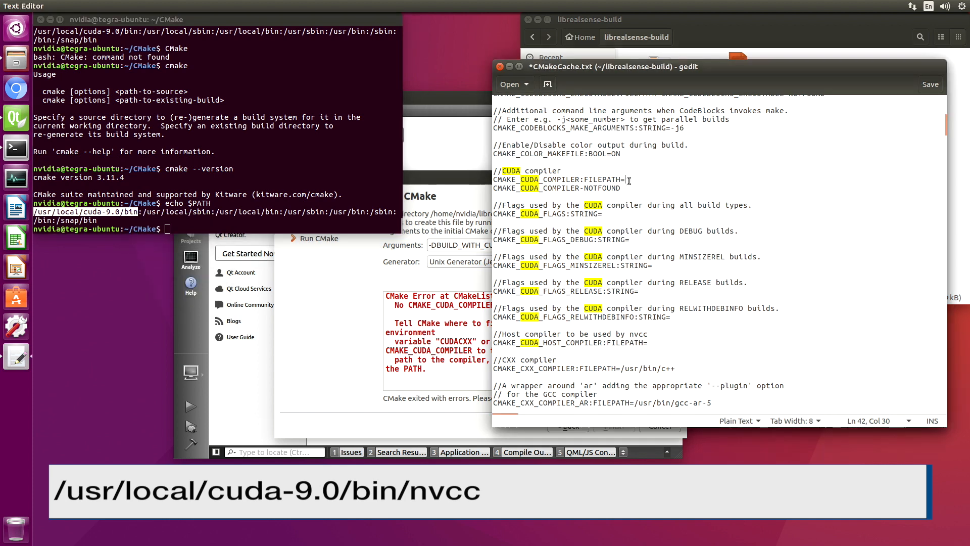
text(/usr/local/cuda-9.0/bin)
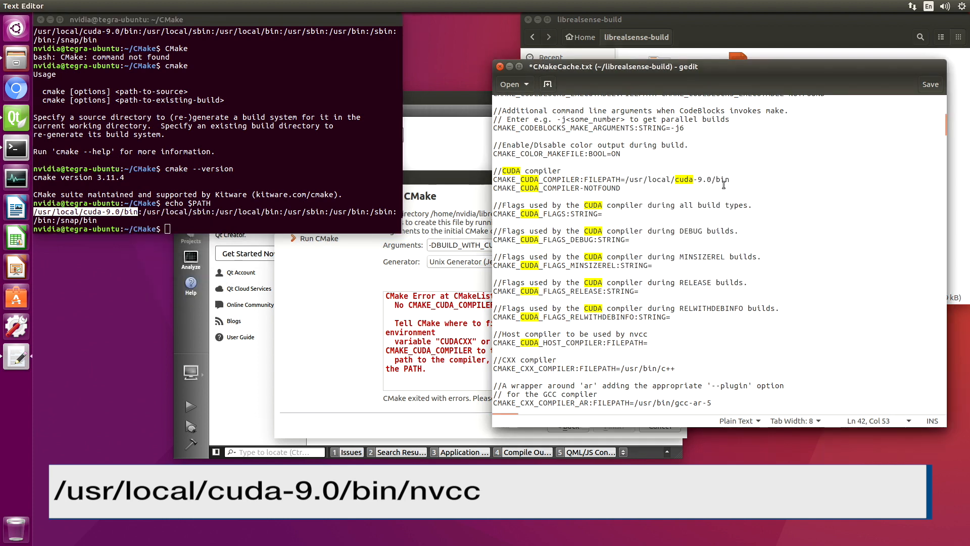
text(/)
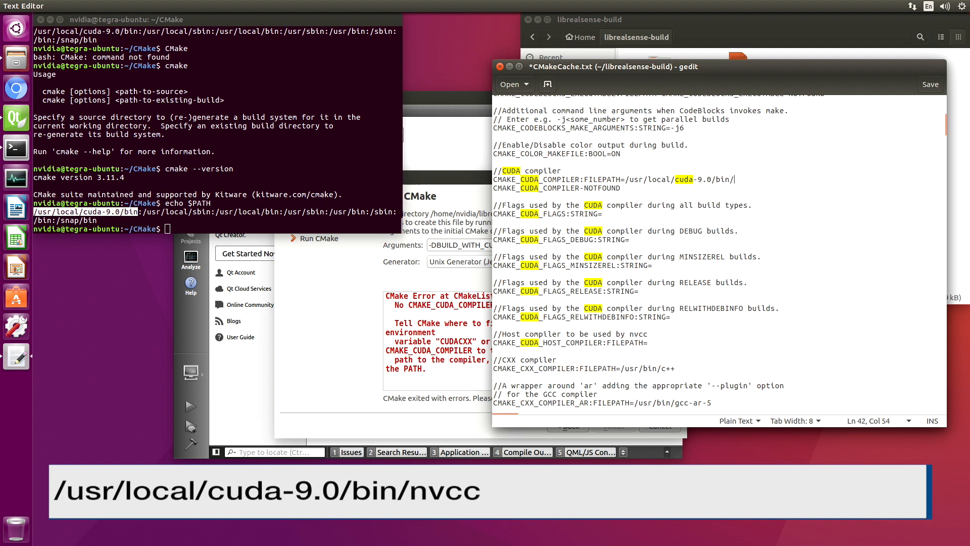
text(nvcc)
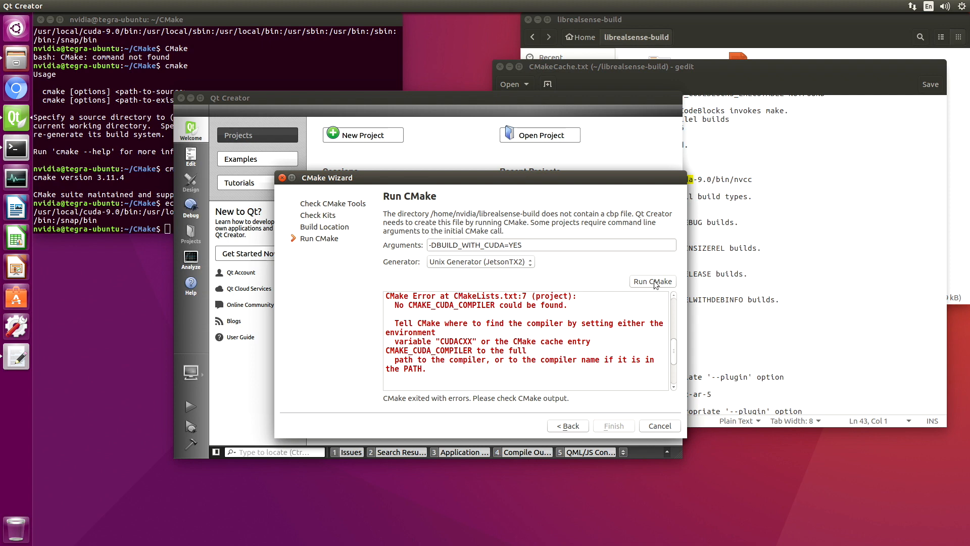
Rerun CMake until build files are written to librealsense-build
click(653, 281)
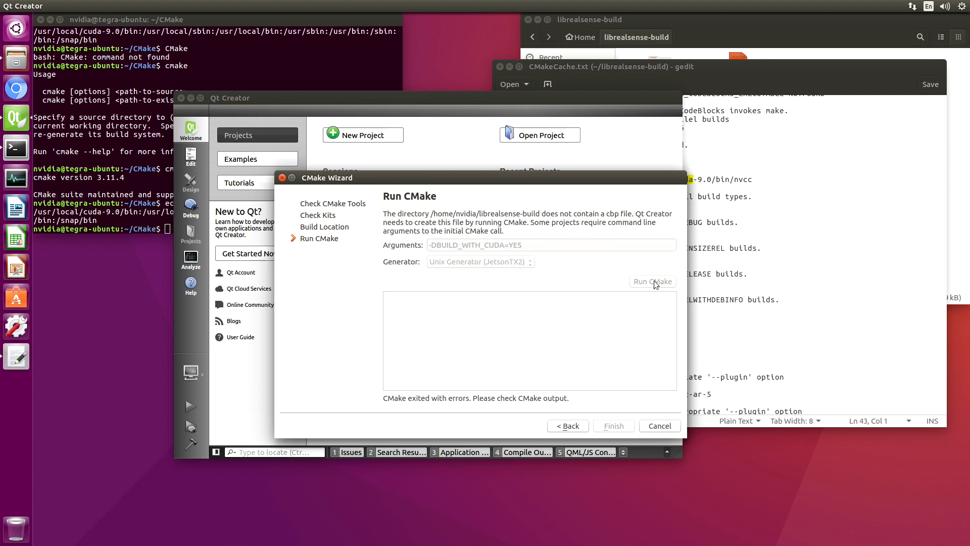
click(653, 281)
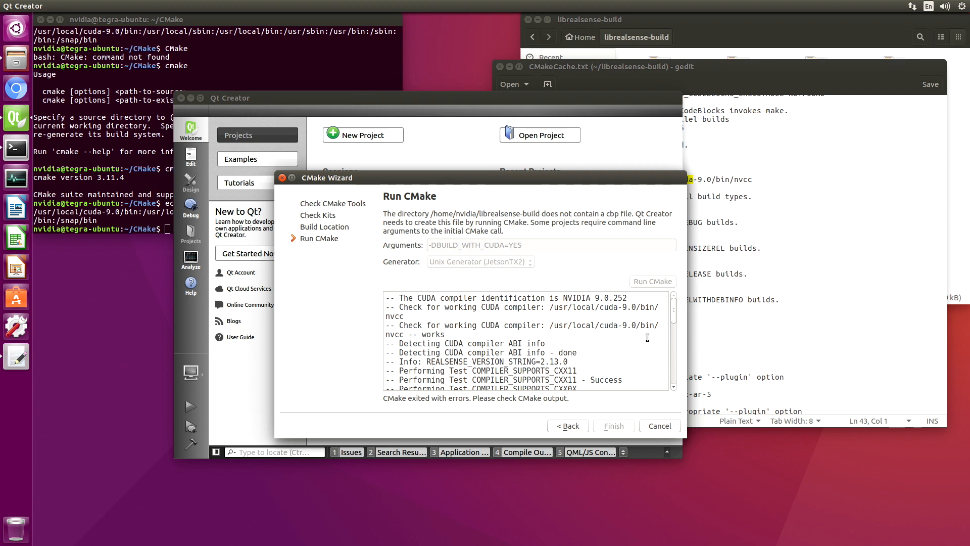
click(653, 281)
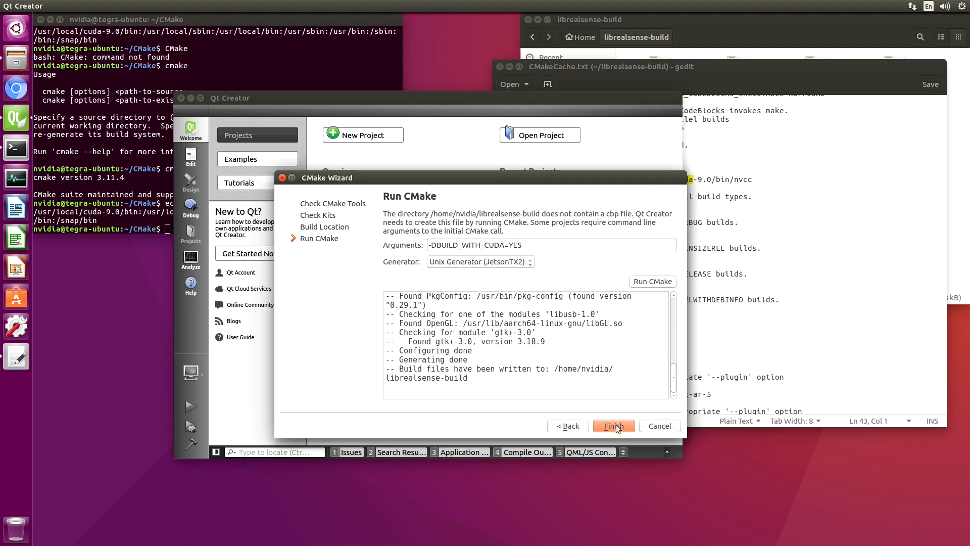
Finish the wizard to load the librealsense2 project and show the compile output
click(615, 426)
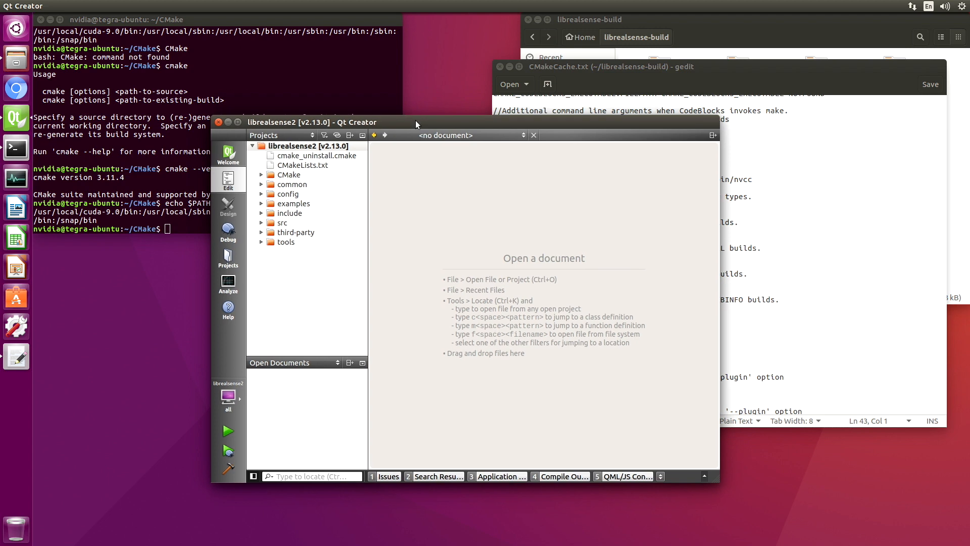
drag(416, 122, 452, 113)
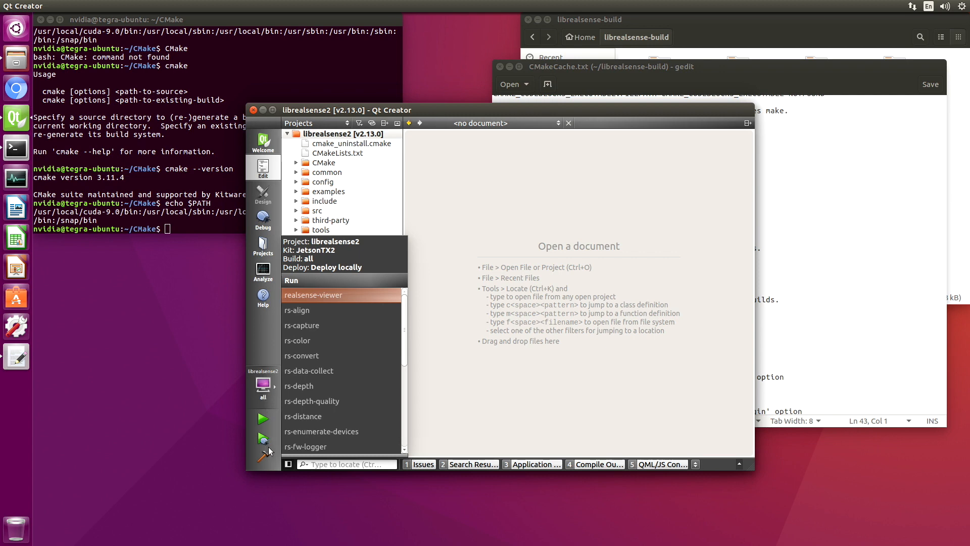
mouse_move(265, 442)
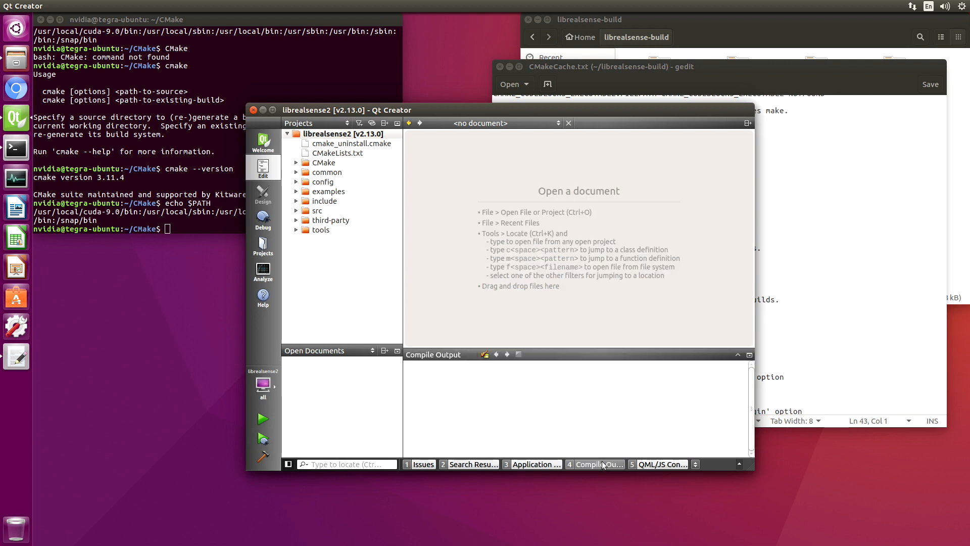
click(263, 437)
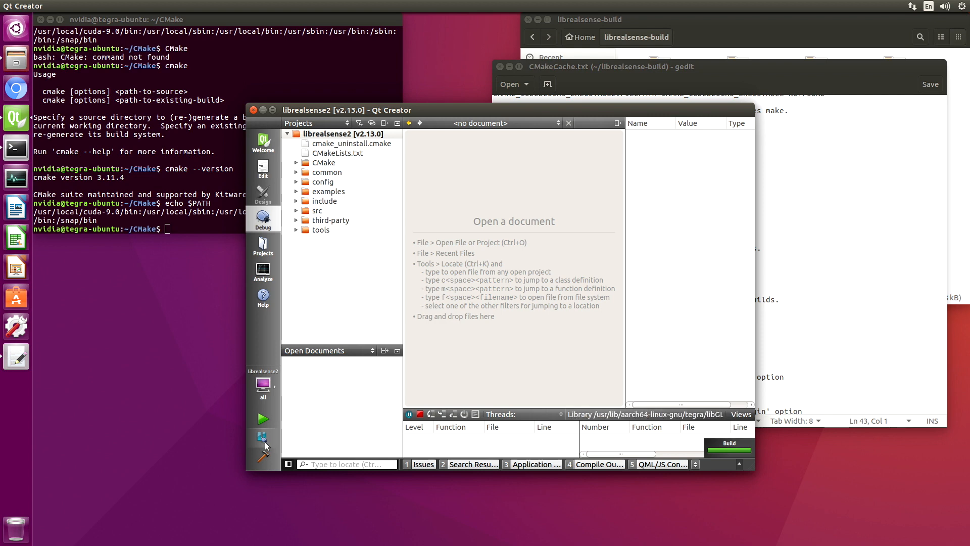
Run realsense-viewer under the debugger and stream the D435 RGB camera, stopping and restarting it
click(263, 438)
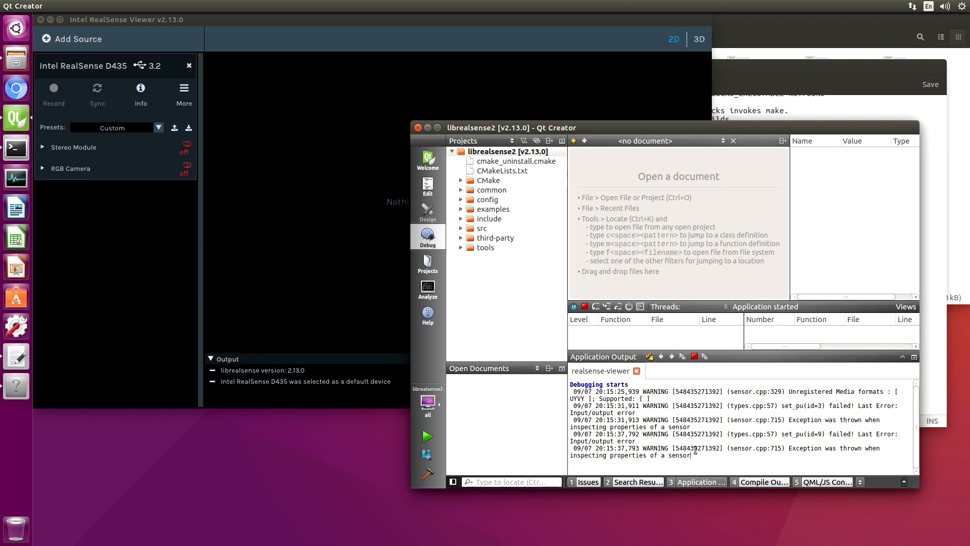
mouse_move(685, 437)
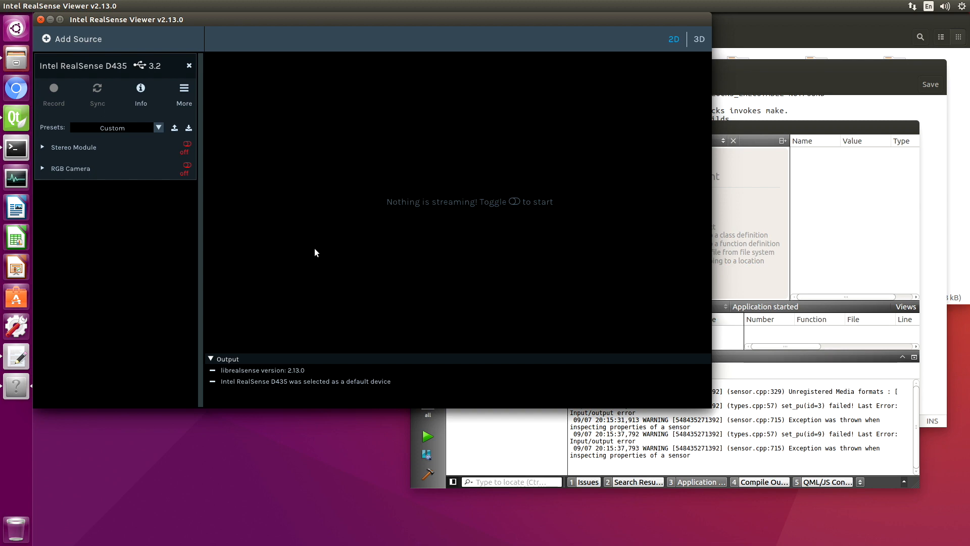
mouse_move(186, 166)
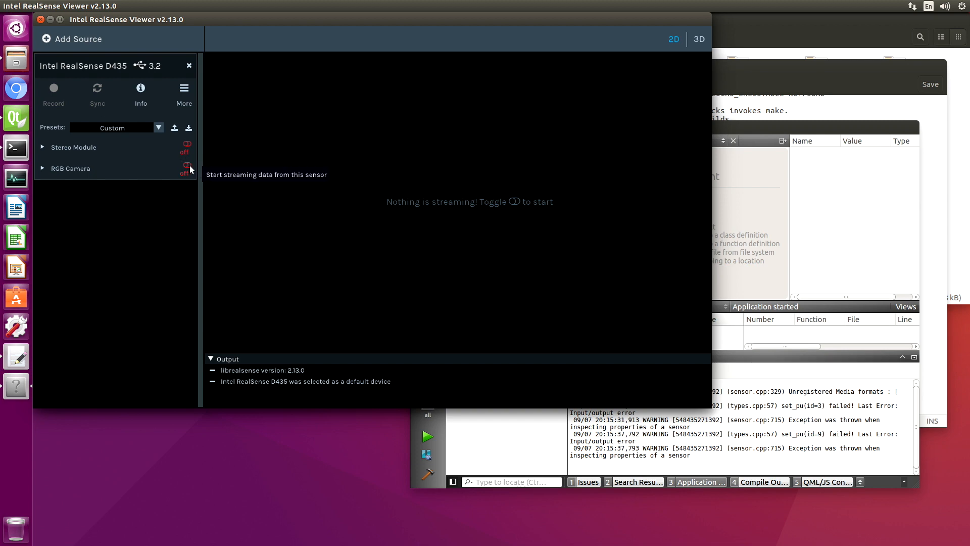
click(186, 165)
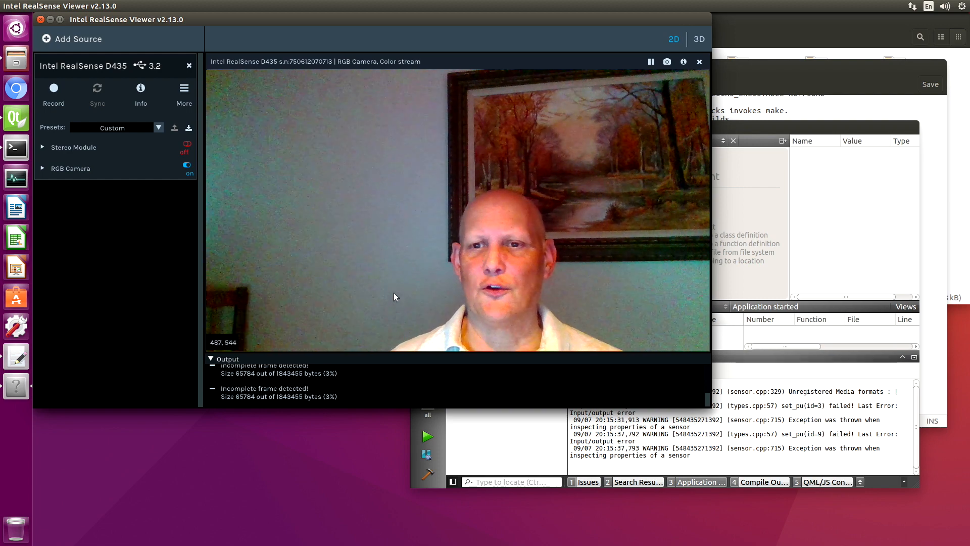
click(42, 168)
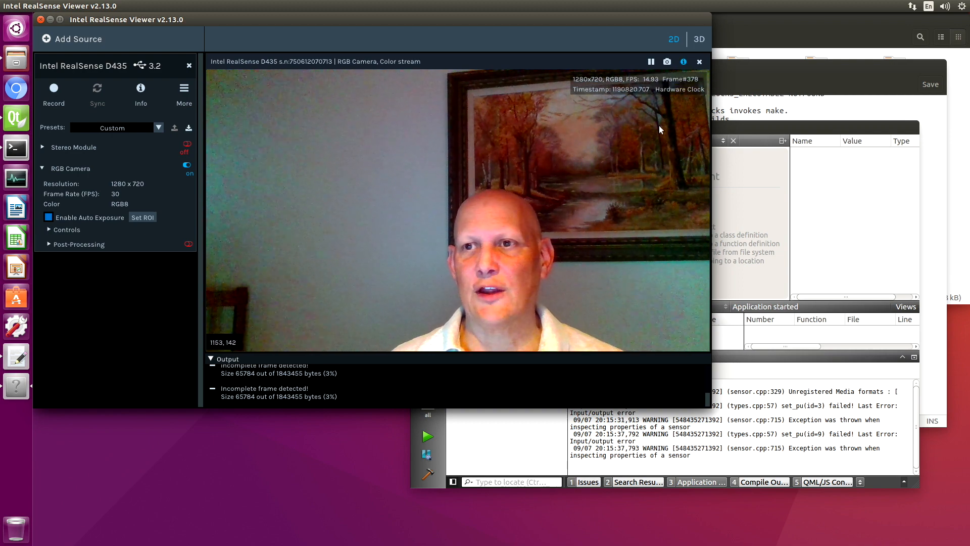
mouse_move(663, 89)
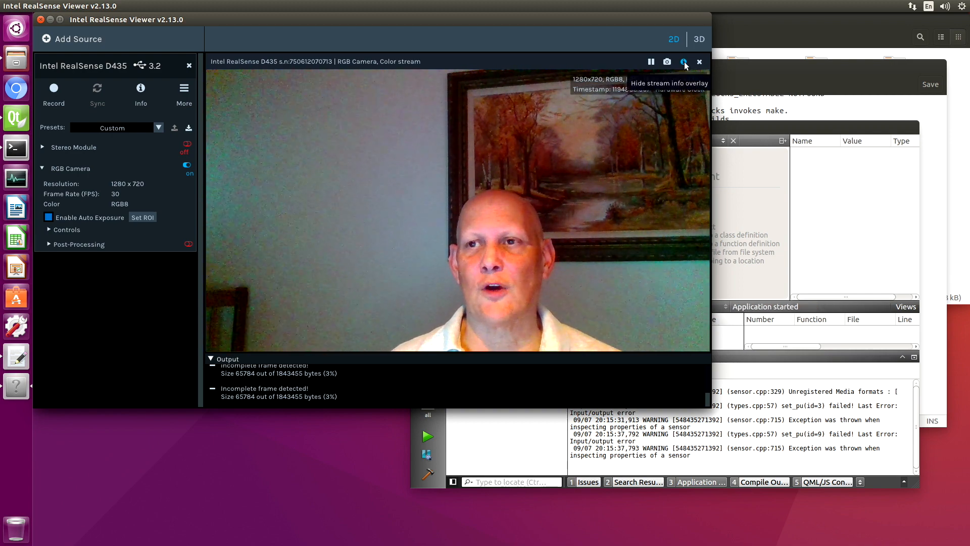
click(186, 165)
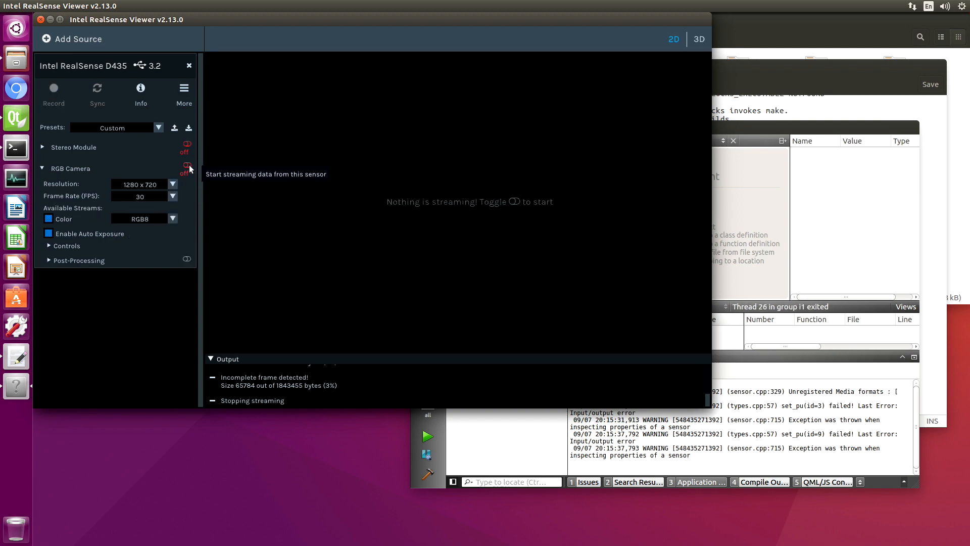
click(186, 167)
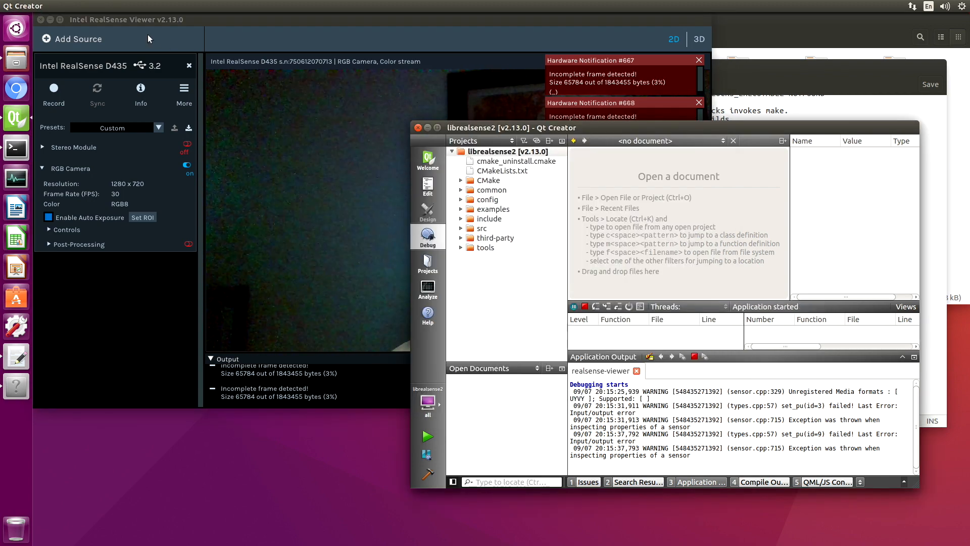
Search the project for "Incomplete frame detected" and jump to the match in backend-v4l2.cpp
click(60, 5)
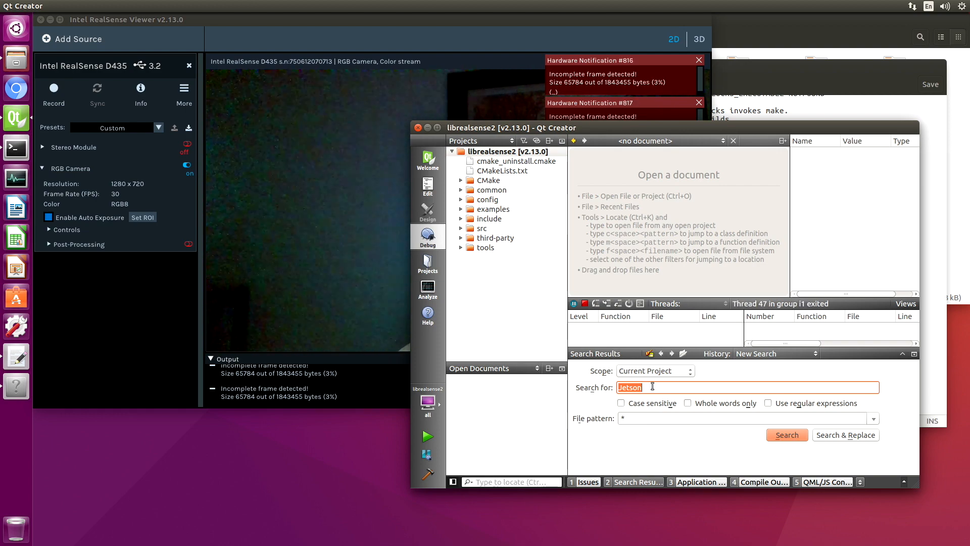
text(Incomplete frame detected)
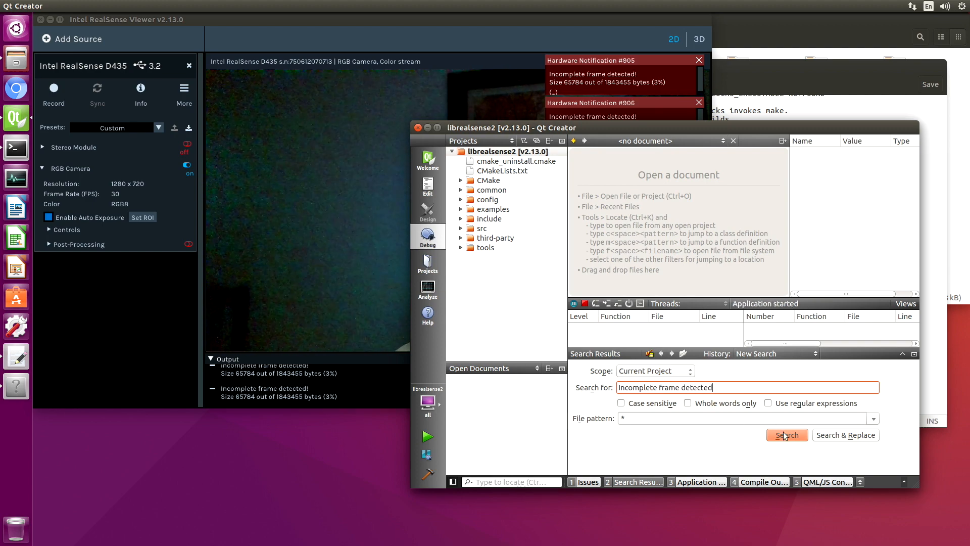
click(788, 435)
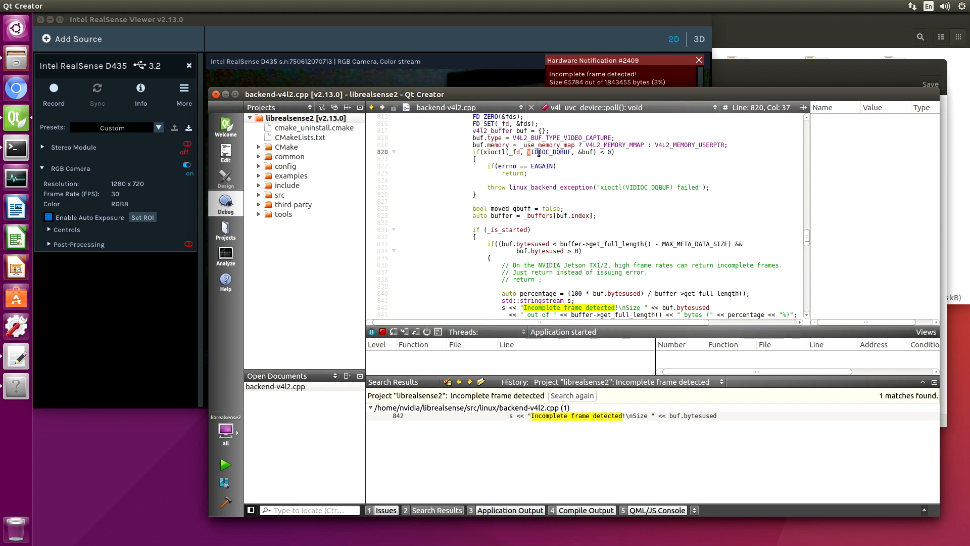
Break on the xioctl call at line 820, step into and through xioctl, then continue
double_click(549, 151)
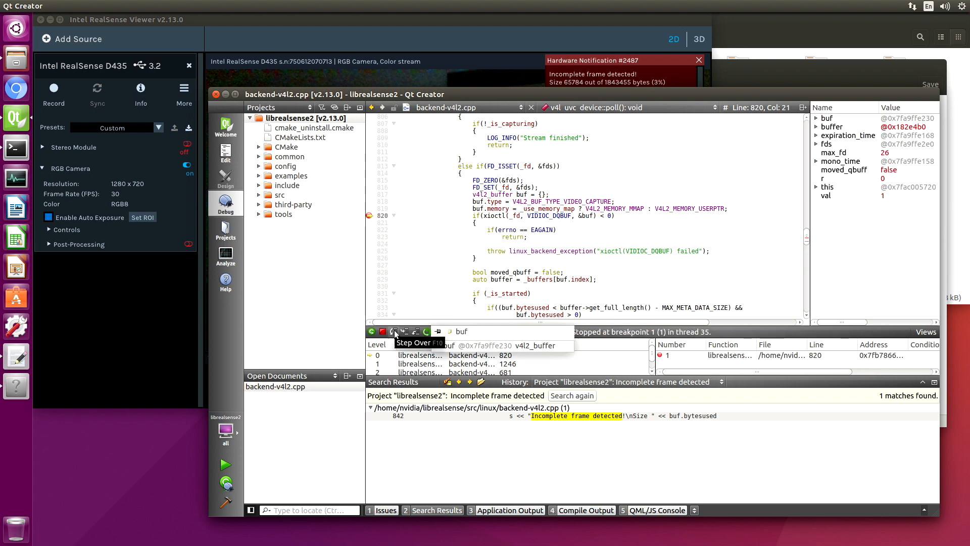
mouse_move(405, 331)
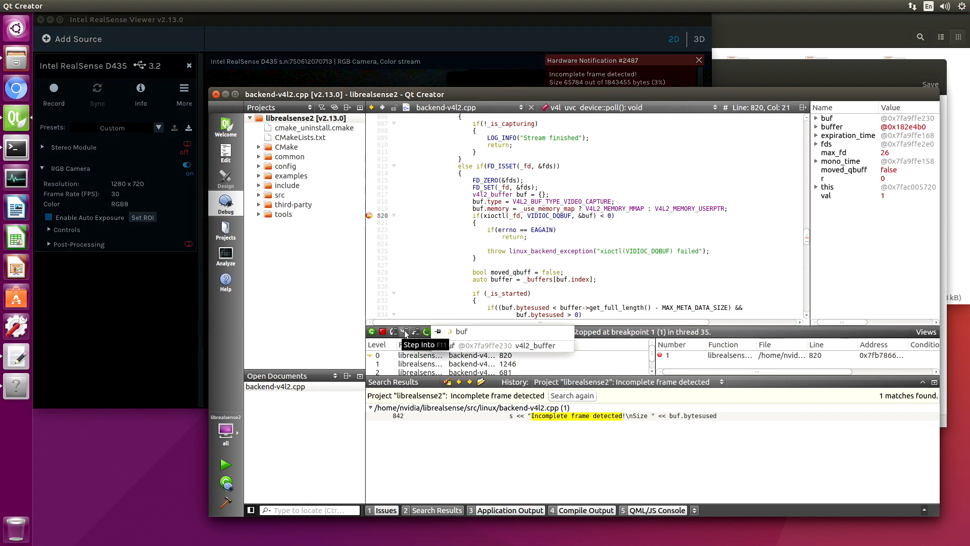
click(404, 331)
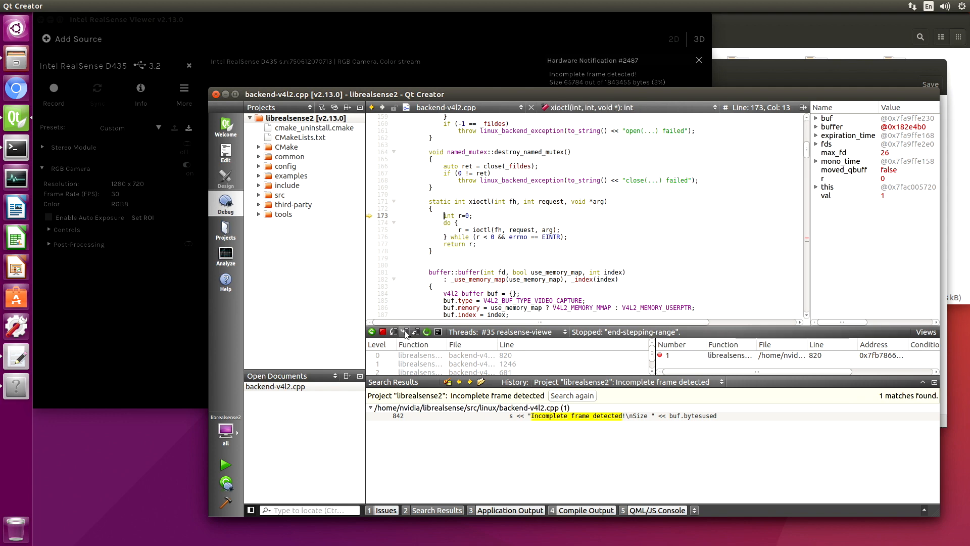
click(404, 331)
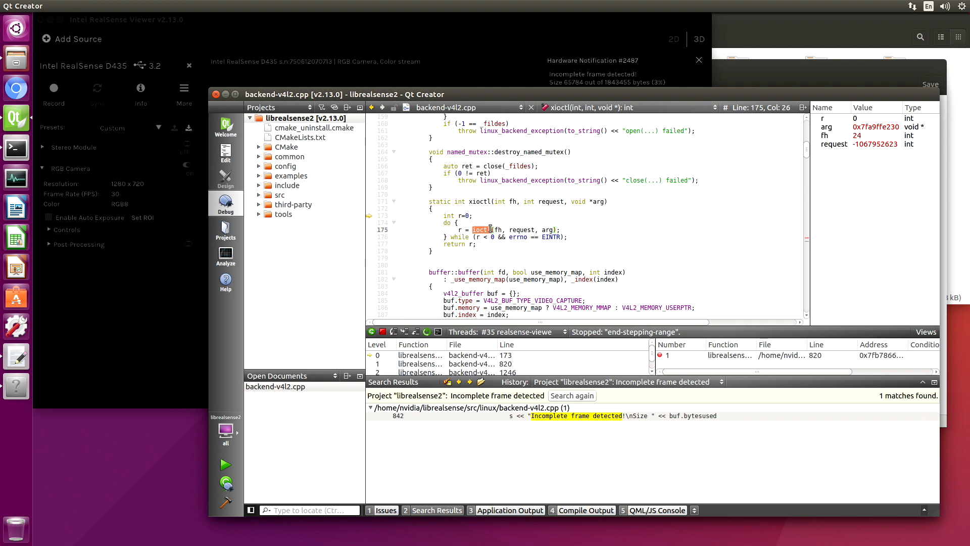
mouse_move(481, 230)
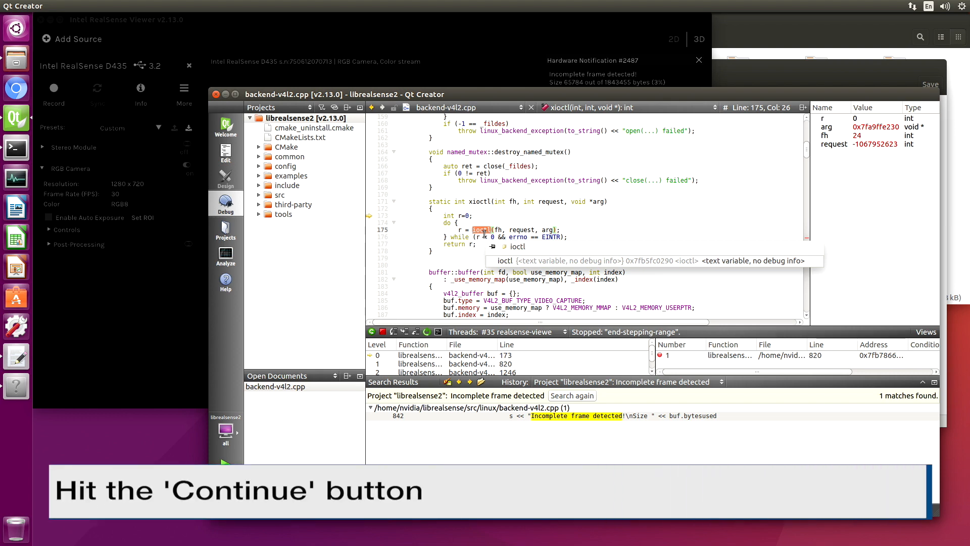
click(372, 331)
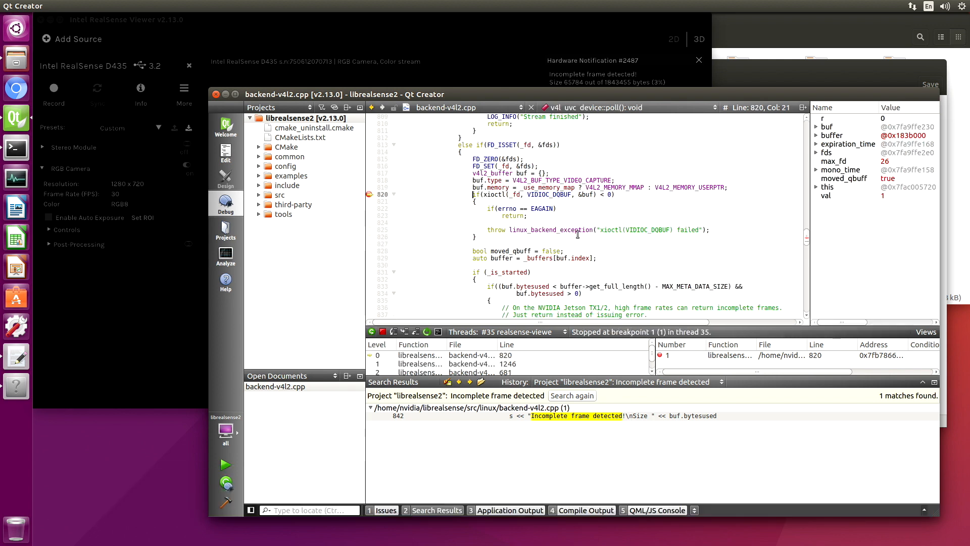
scroll(down, 3)
text(return ;)
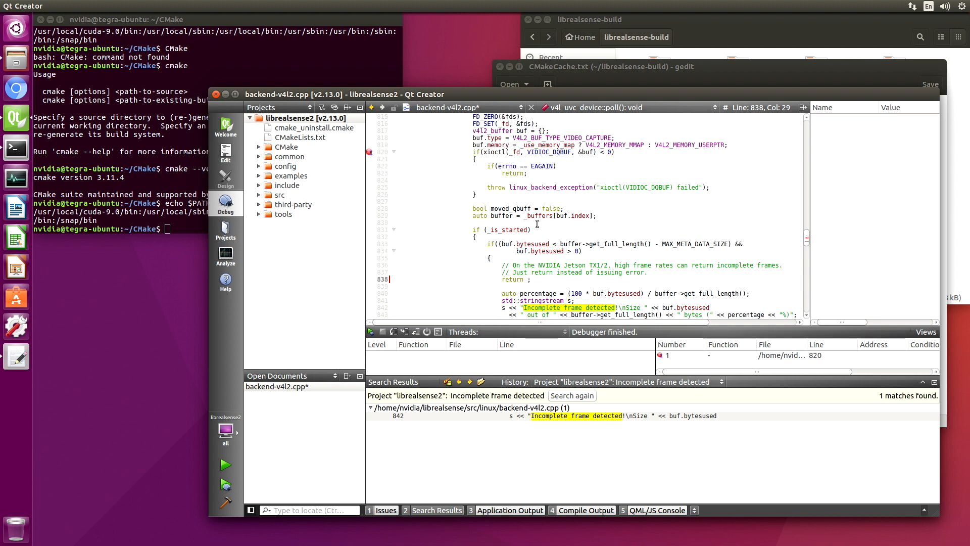
Uncomment the early return at line 838, save all changes and rebuild to relaunch the viewer
scroll(down, 3)
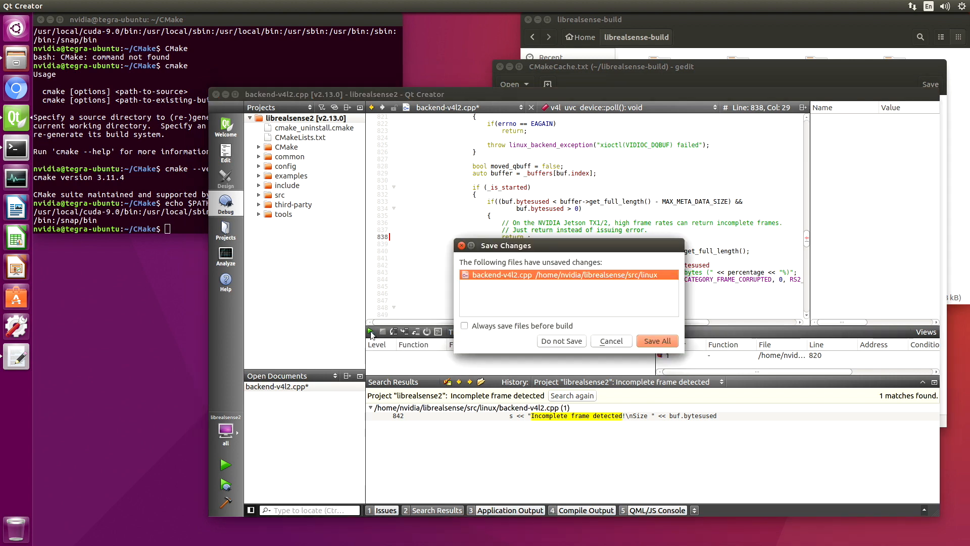
mouse_move(677, 350)
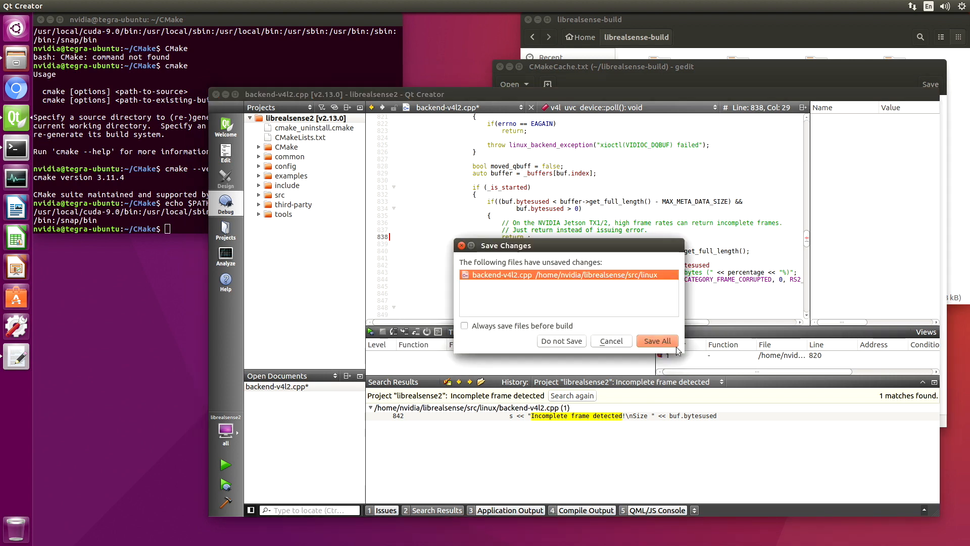
click(657, 340)
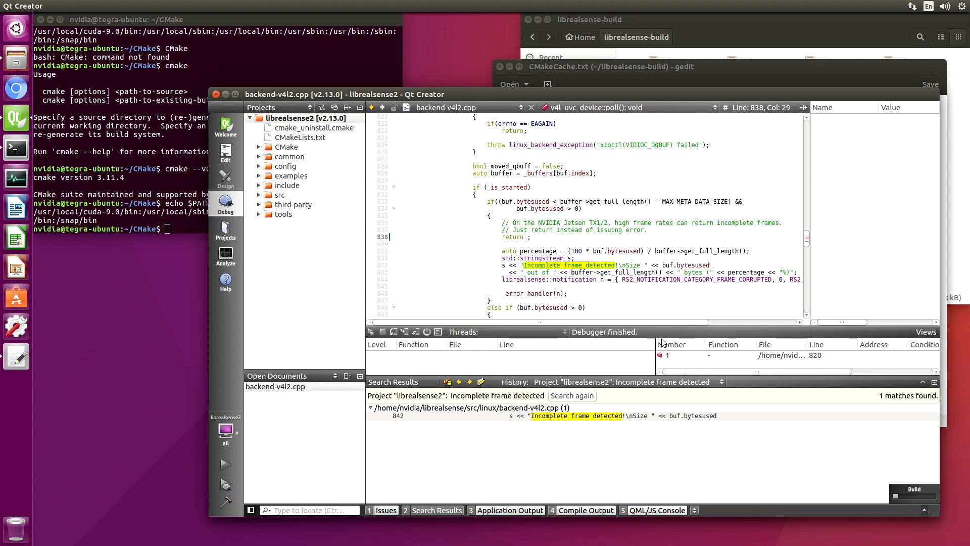
mouse_move(591, 527)
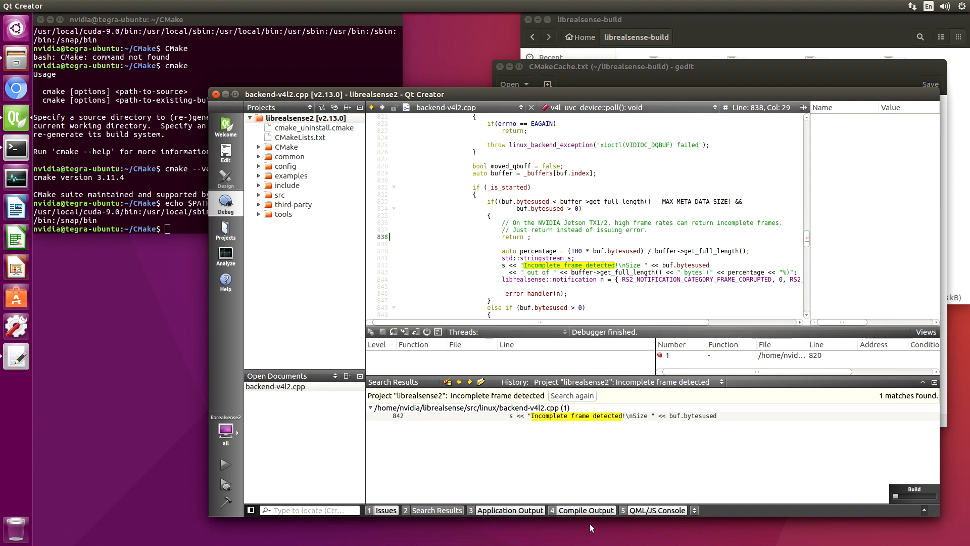
click(587, 510)
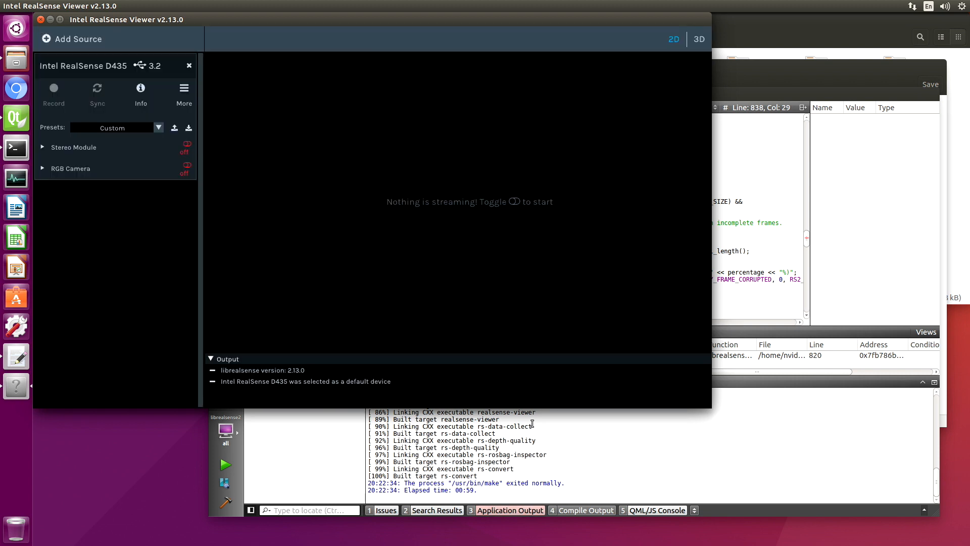
mouse_move(187, 167)
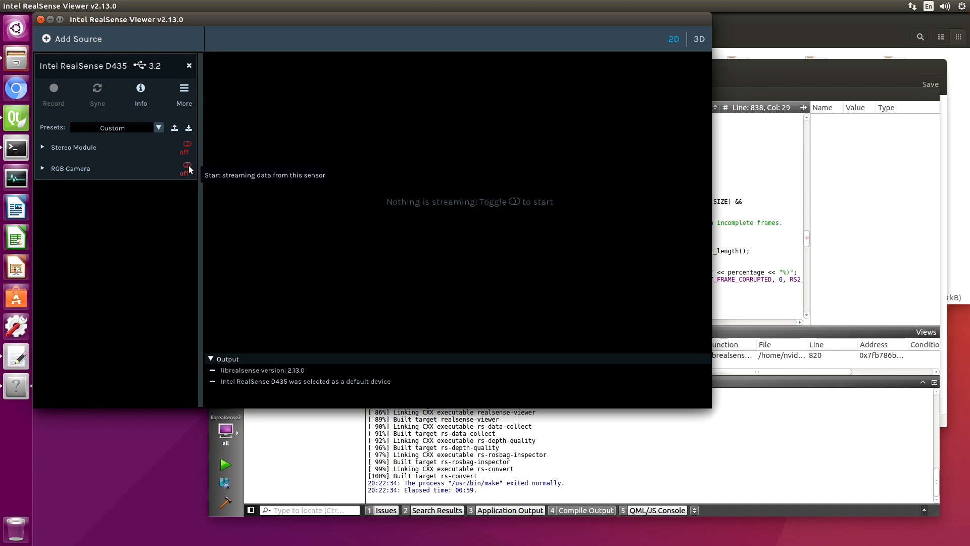
Stream the RGB camera with the stream info overlay shown, then stop the stream
click(186, 166)
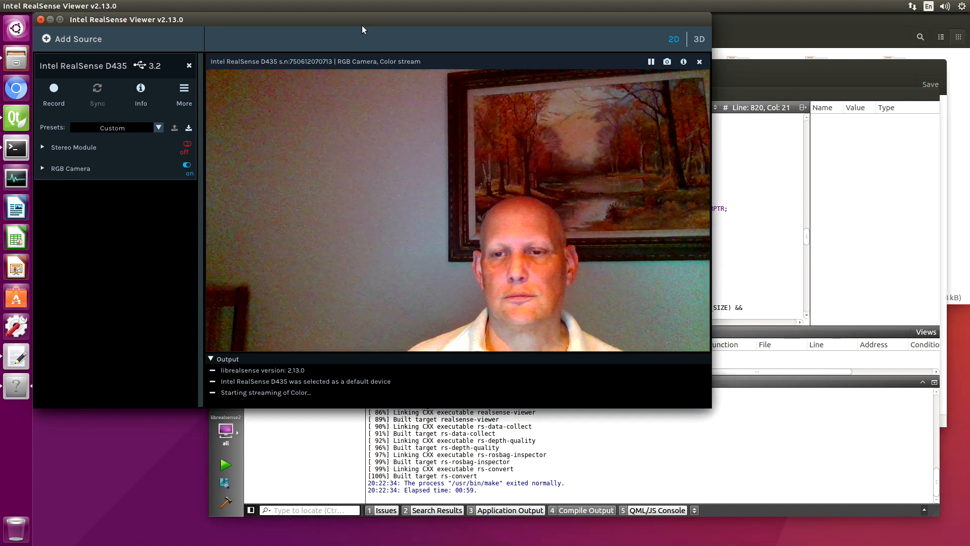
mouse_move(683, 62)
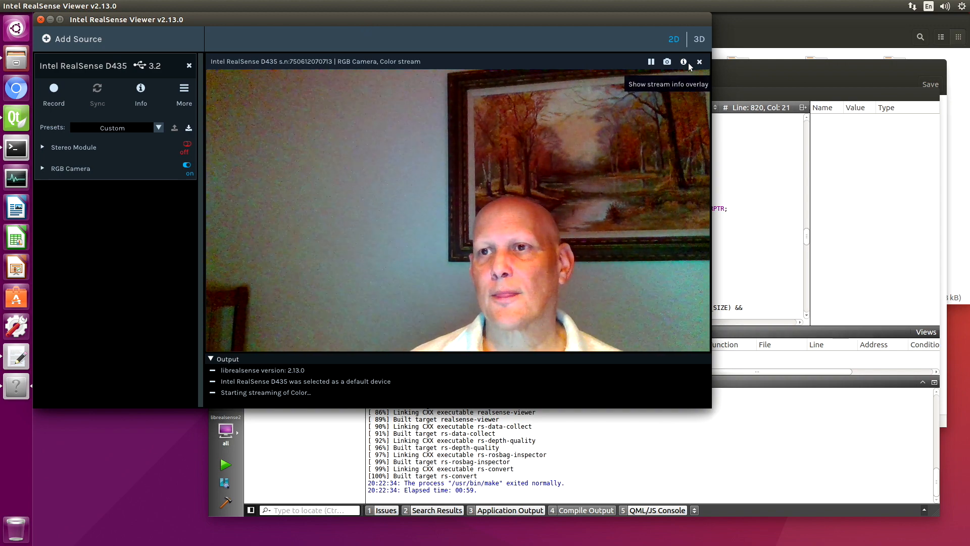
click(683, 61)
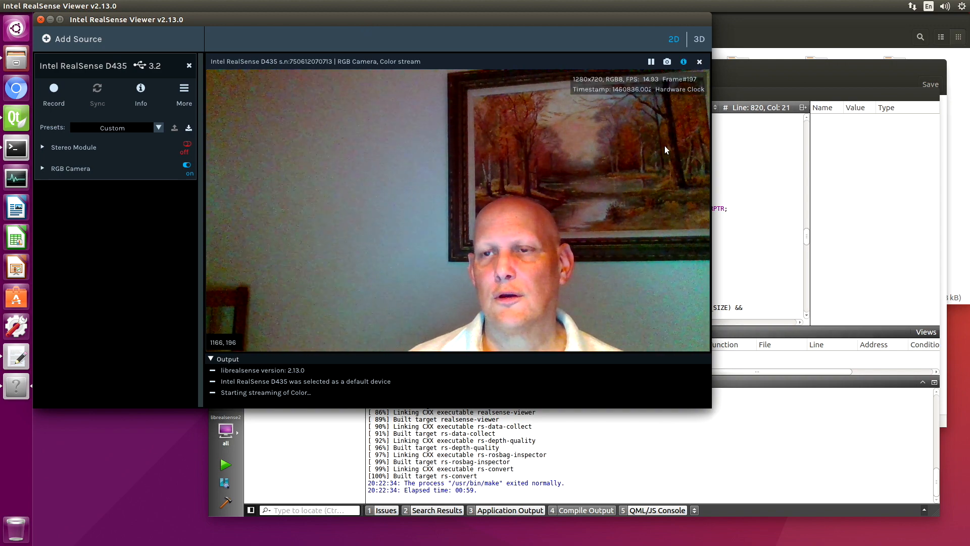
mouse_move(186, 165)
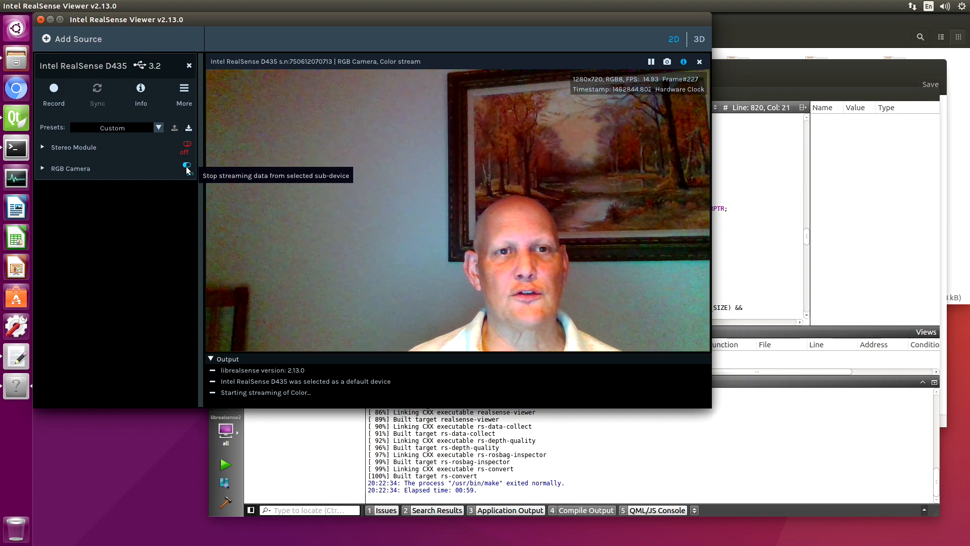
click(186, 165)
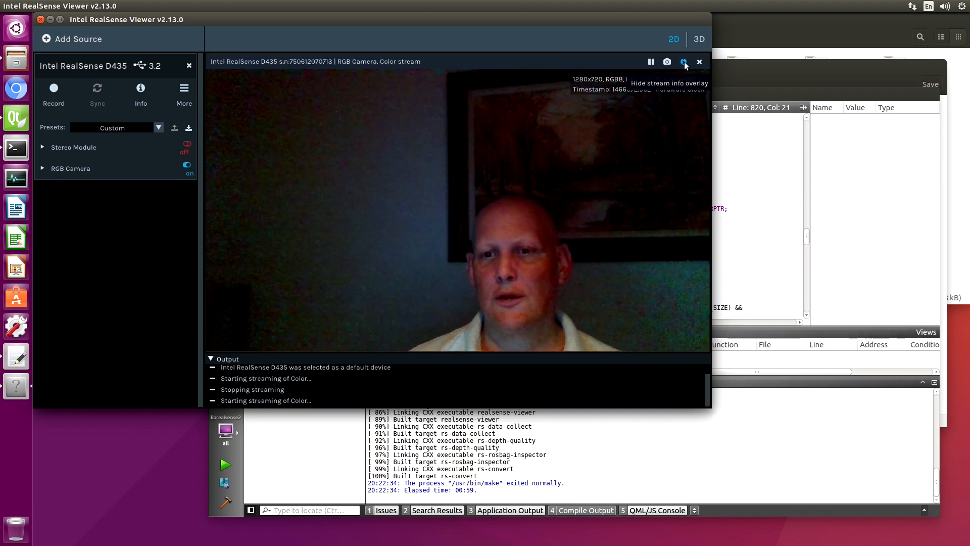
mouse_move(653, 182)
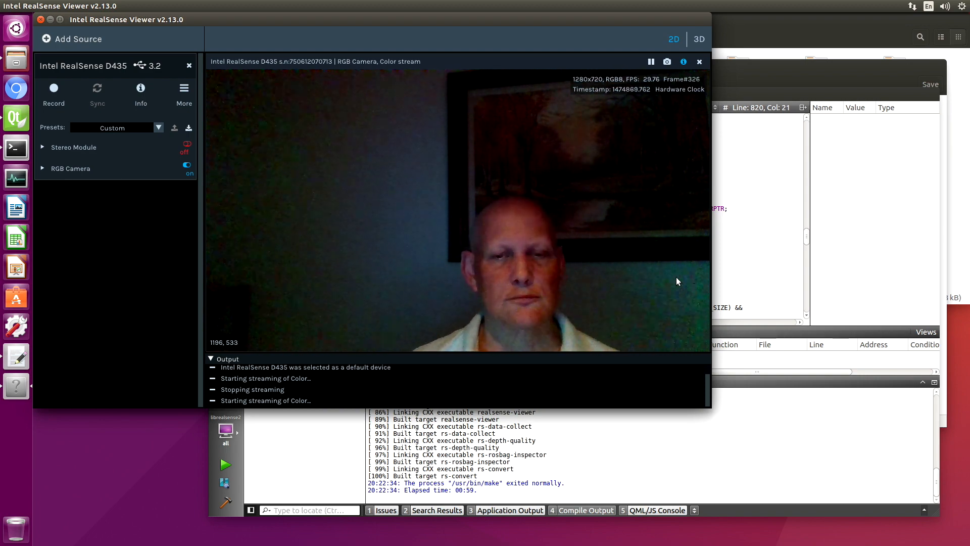
mouse_move(685, 278)
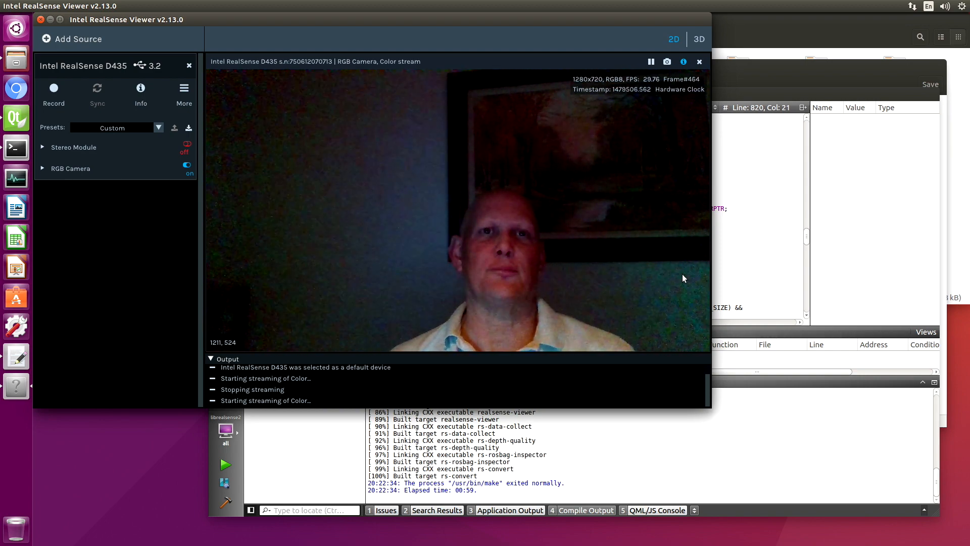